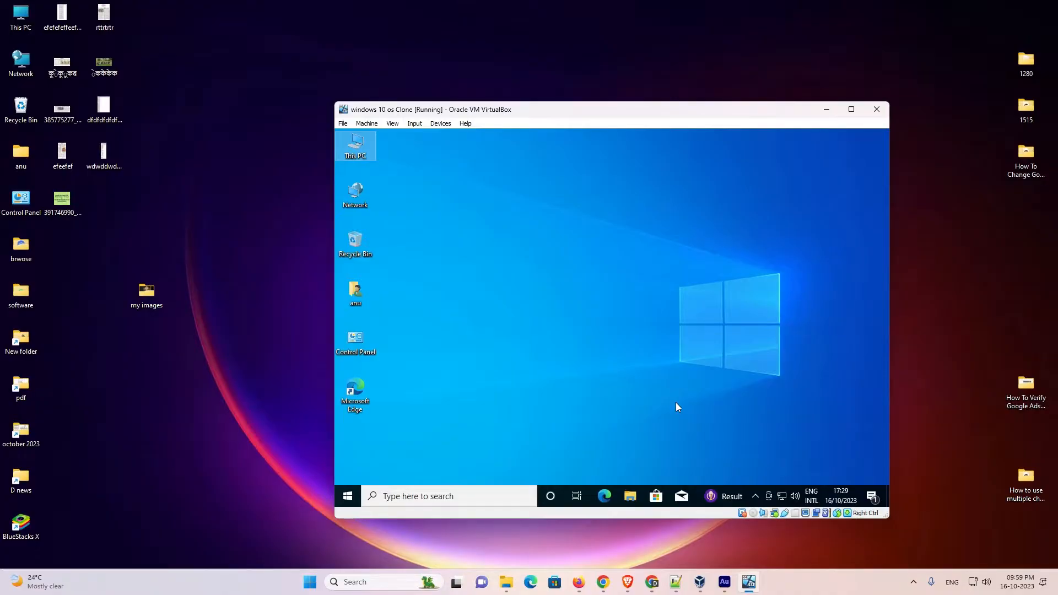
mouse_move(355, 393)
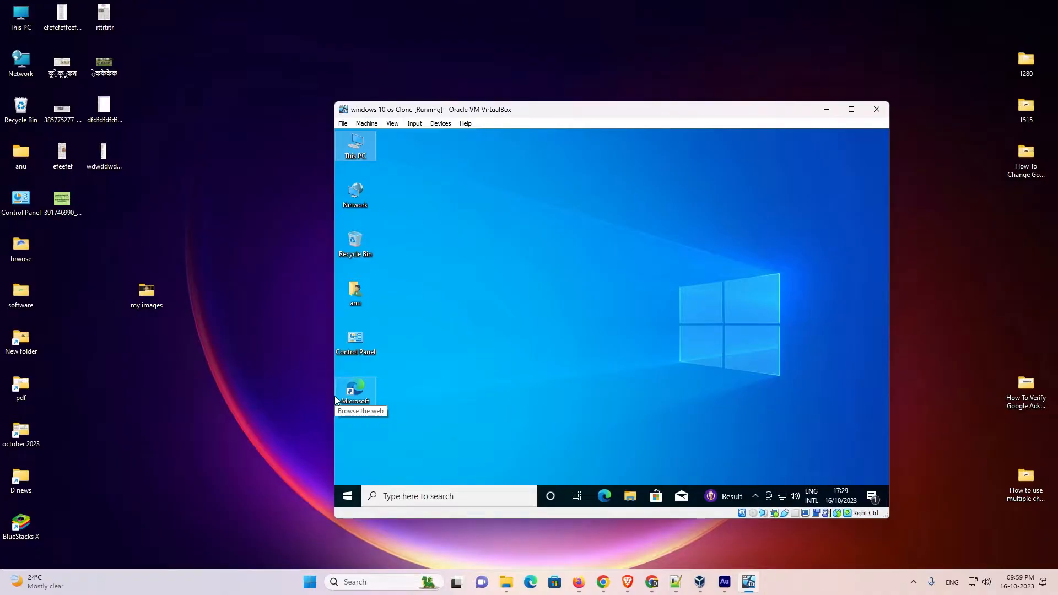
mouse_move(279, 380)
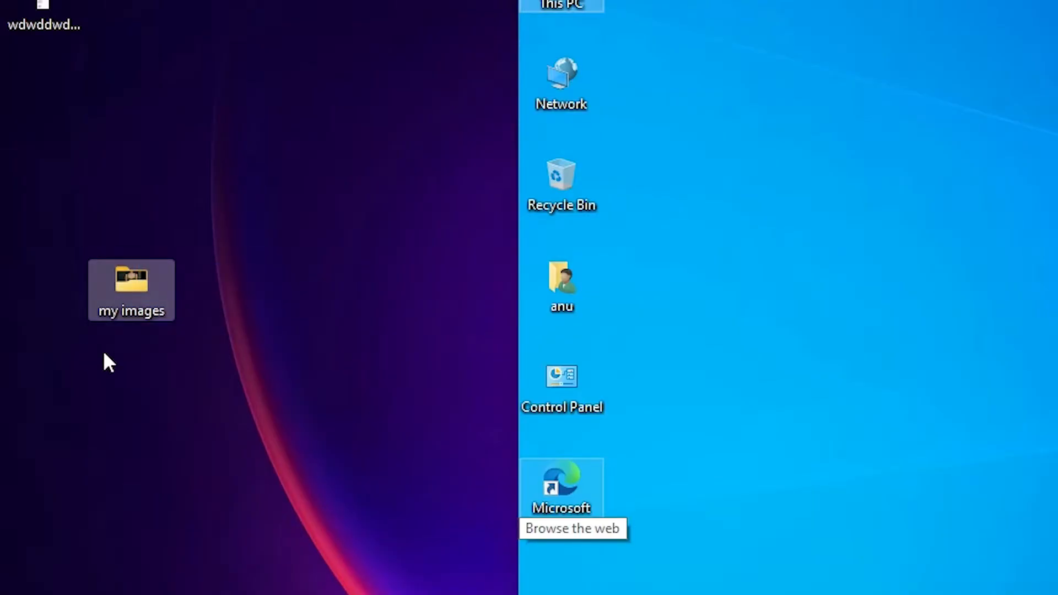
mouse_move(184, 411)
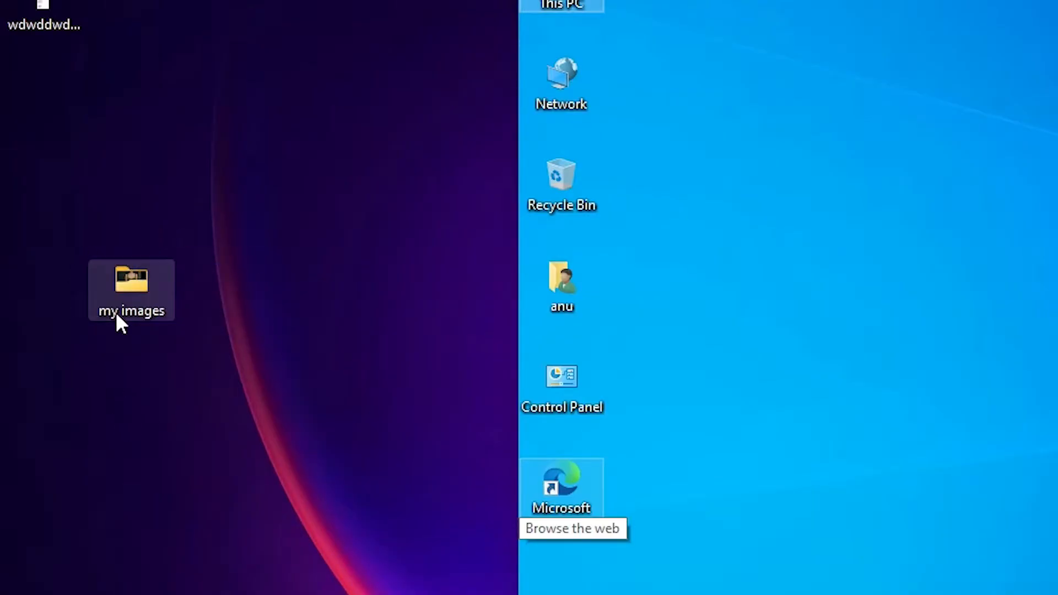
- Show the eight photos inside the host's 'my images' Desktop folder
double_click(130, 282)
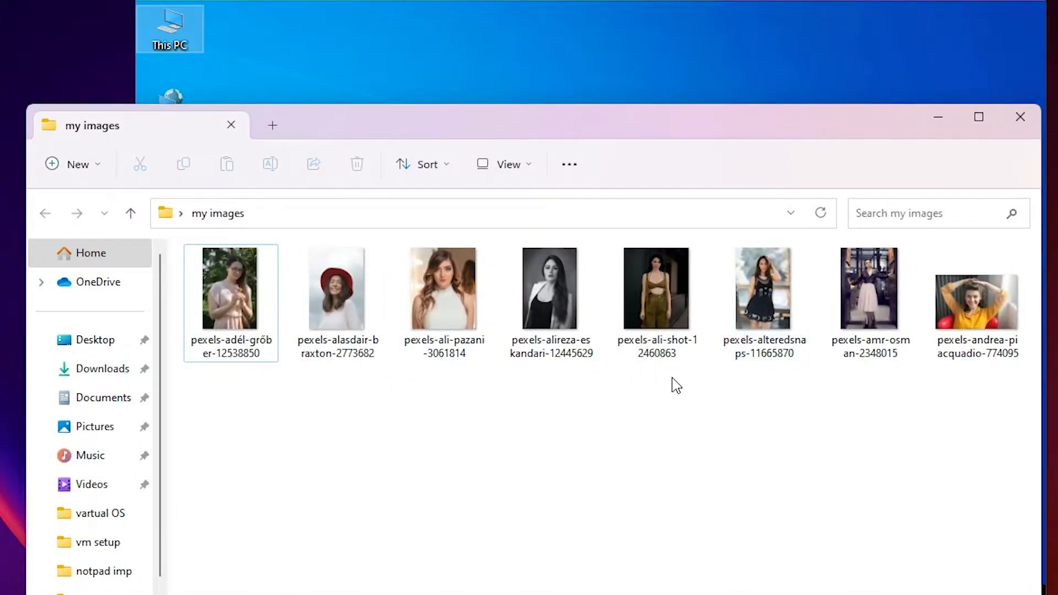
- Leave the host folder and bring up the VM's Devices menu for the Guest Additions CD
click(1018, 117)
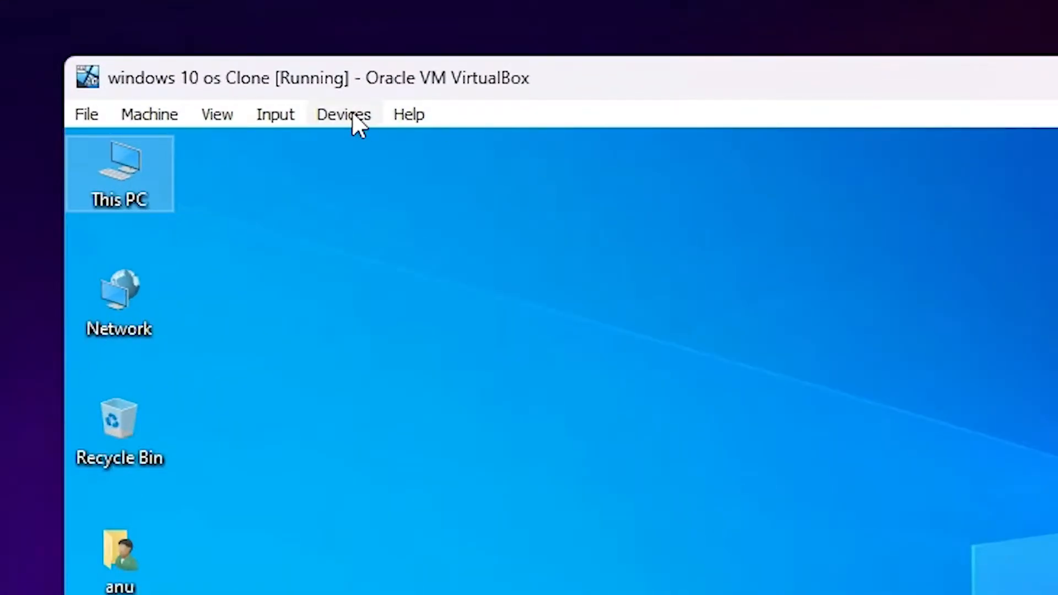
click(344, 114)
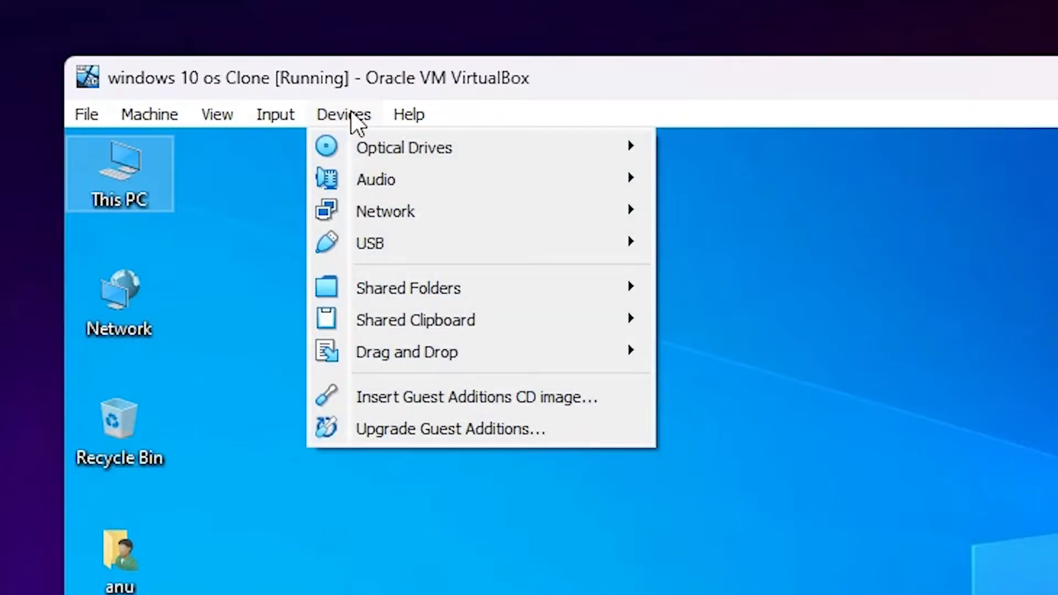
mouse_move(464, 413)
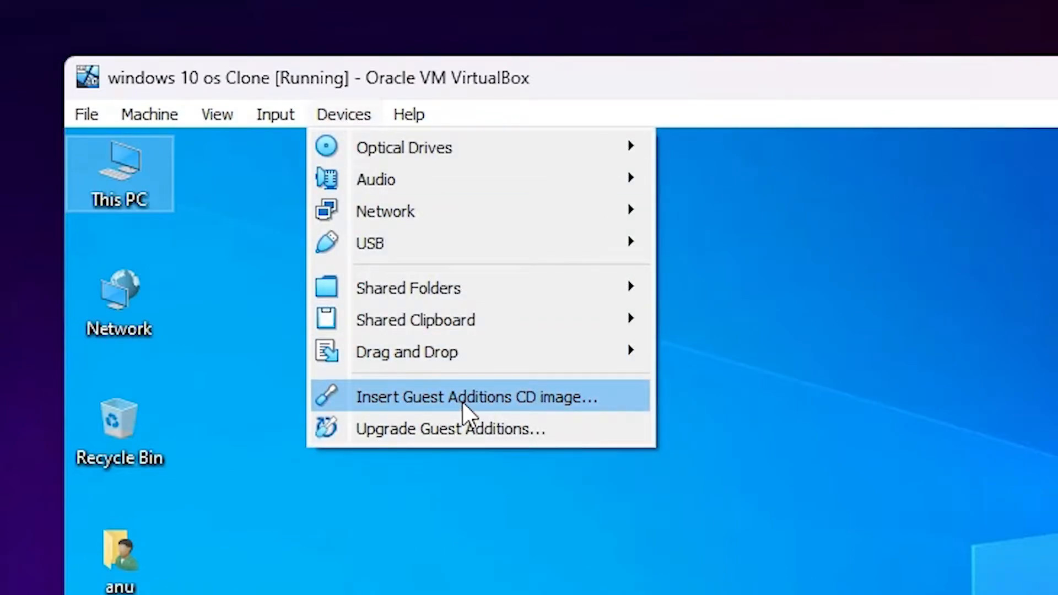
mouse_move(375, 417)
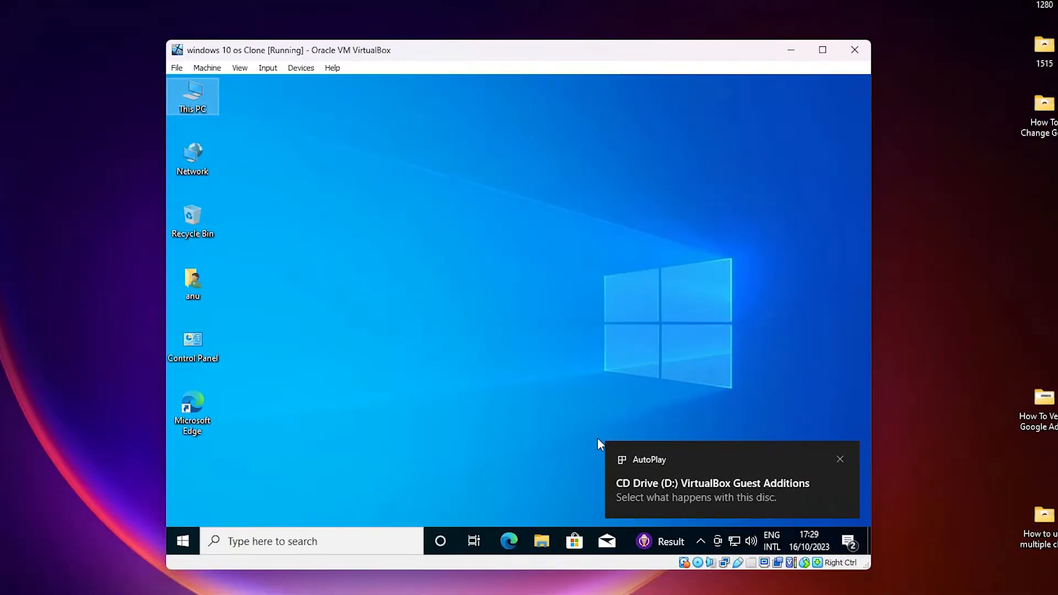
mouse_move(212, 109)
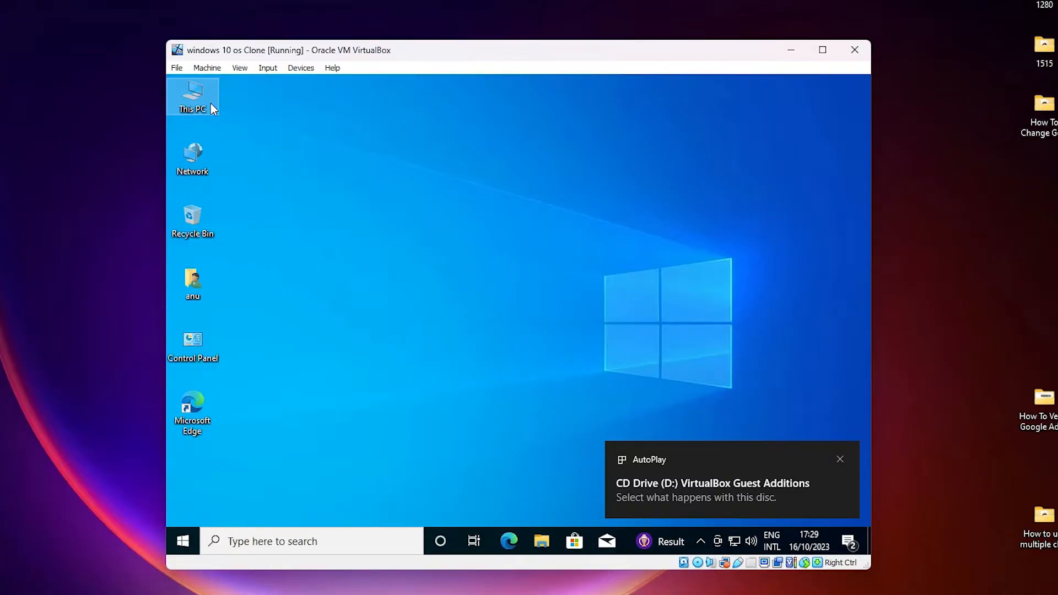
- Reach the Guest Additions CD drive contents in the guest's This PC, dismissing AutoPlay
double_click(192, 97)
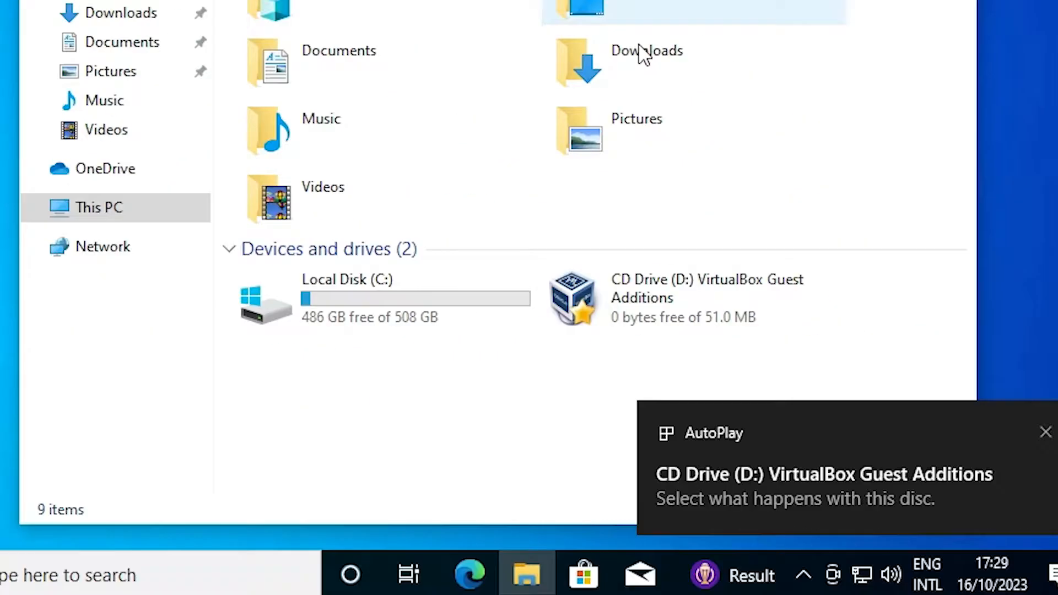
mouse_move(1043, 449)
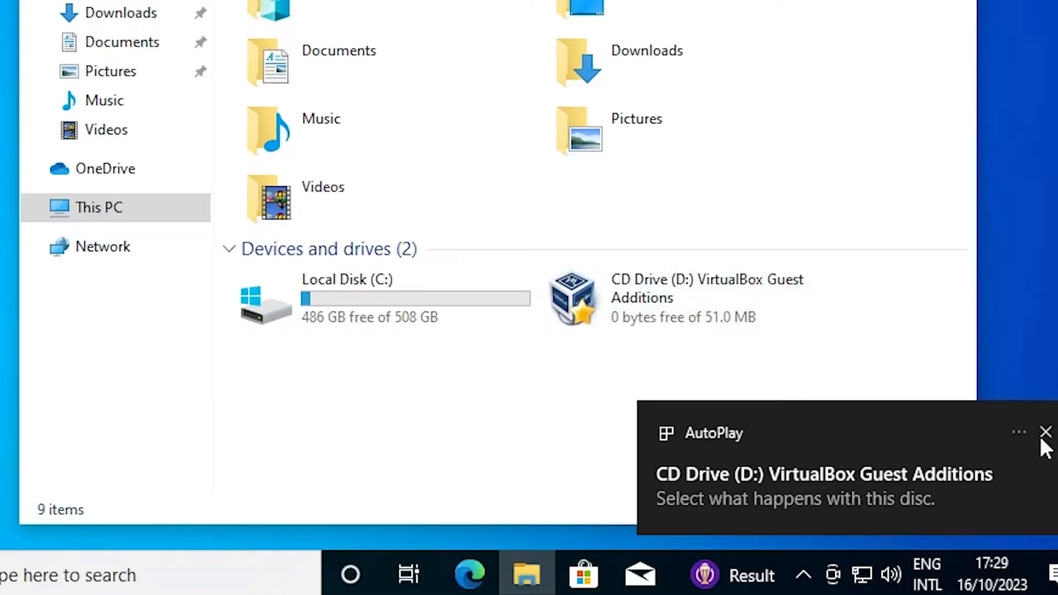
click(1043, 432)
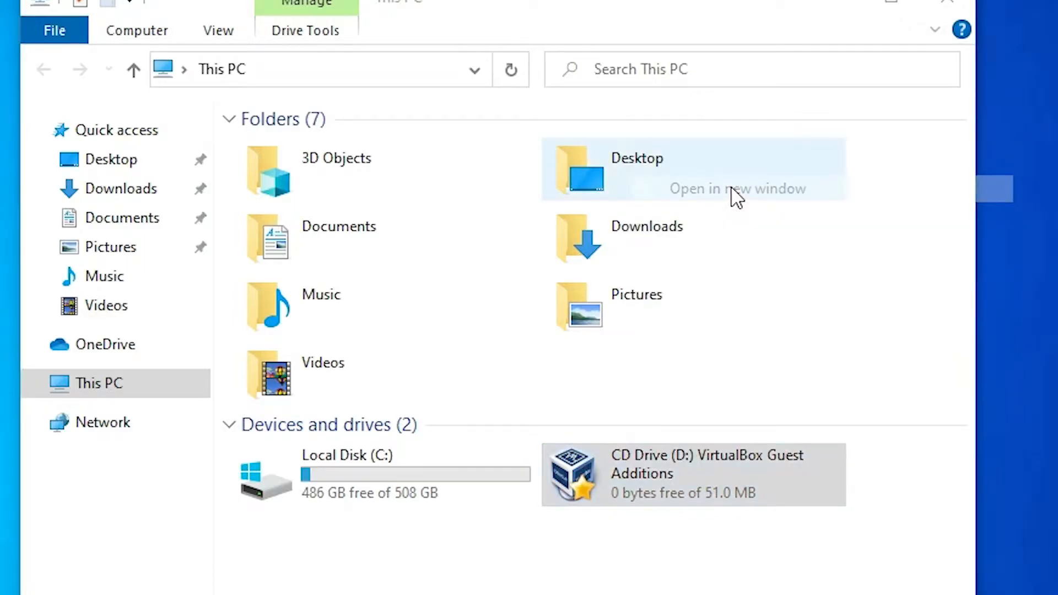
double_click(707, 472)
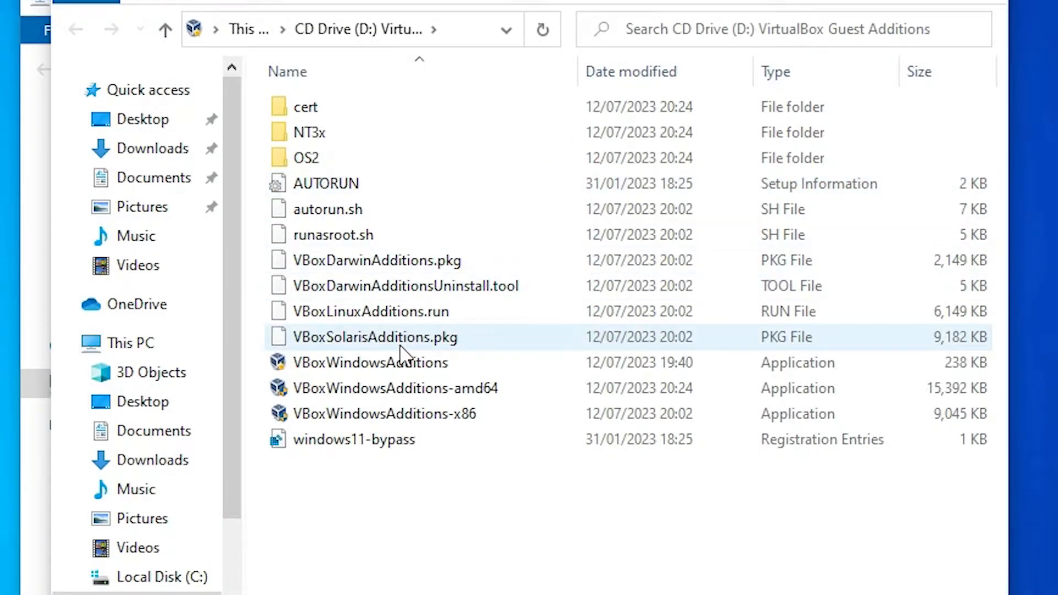
- Run the VBoxWindowsAdditions installer with administrator approval
click(368, 363)
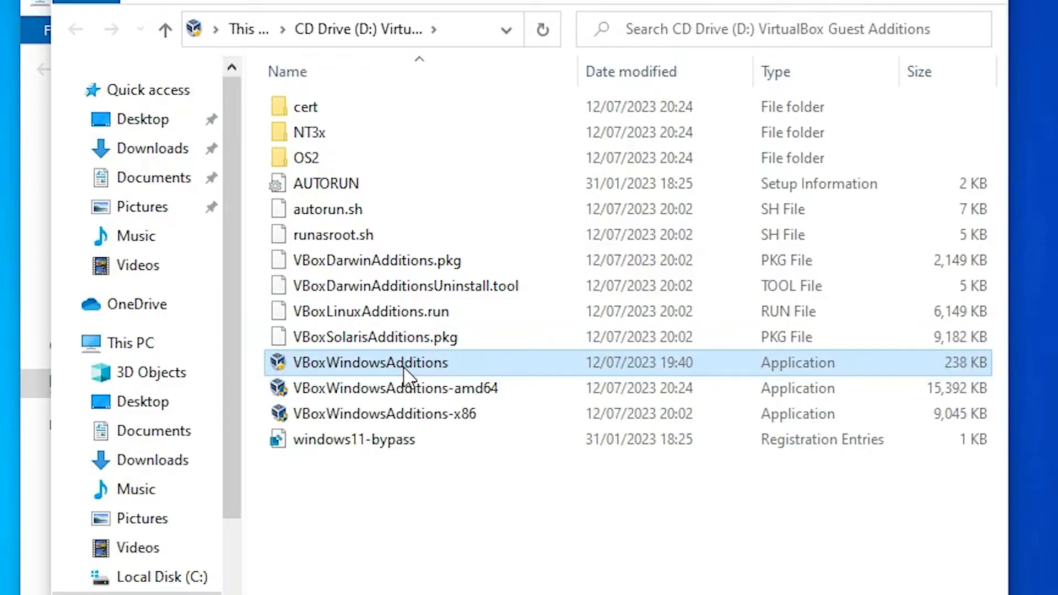
double_click(370, 363)
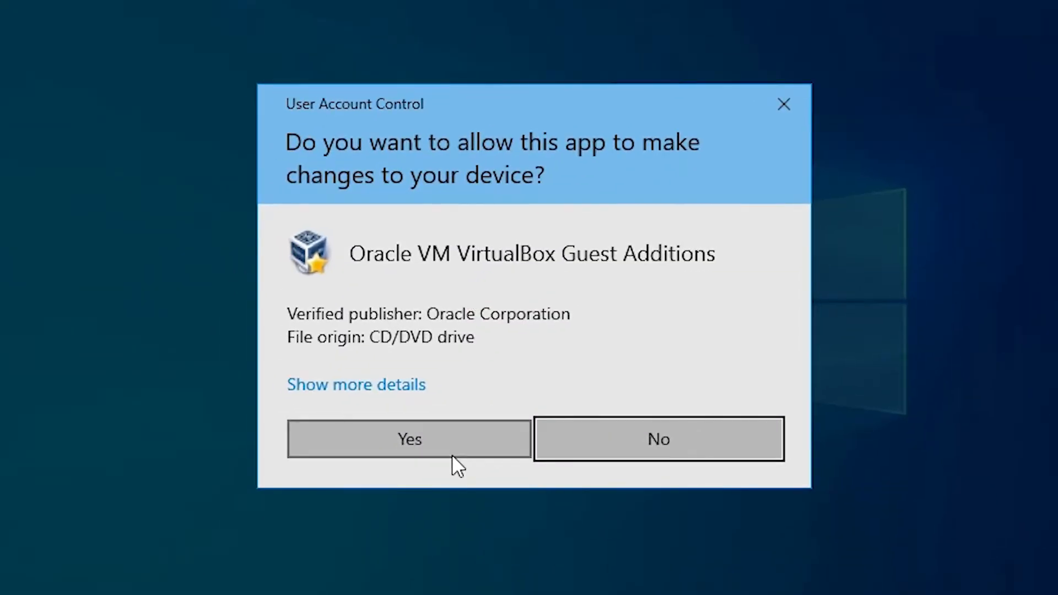
click(410, 439)
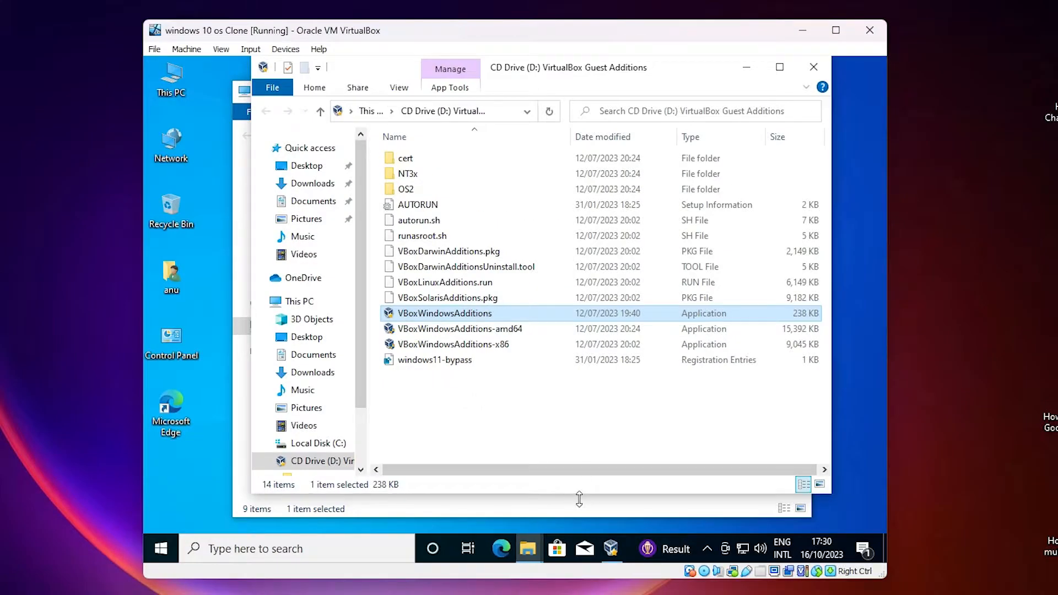
mouse_move(626, 555)
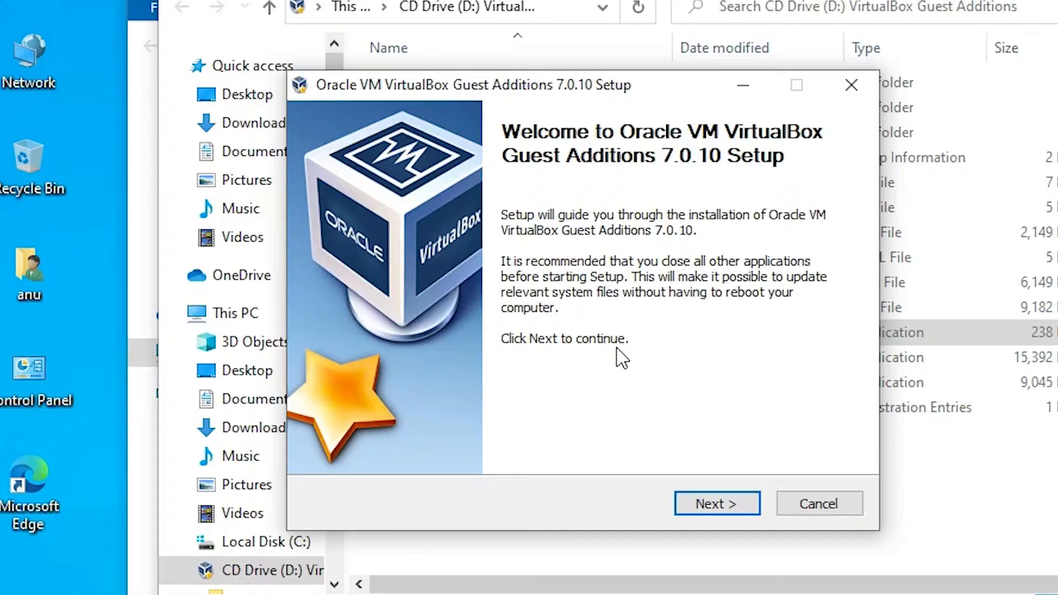
- Install Guest Additions 7.0.10 to the default location and finish with 'Reboot now'
click(716, 503)
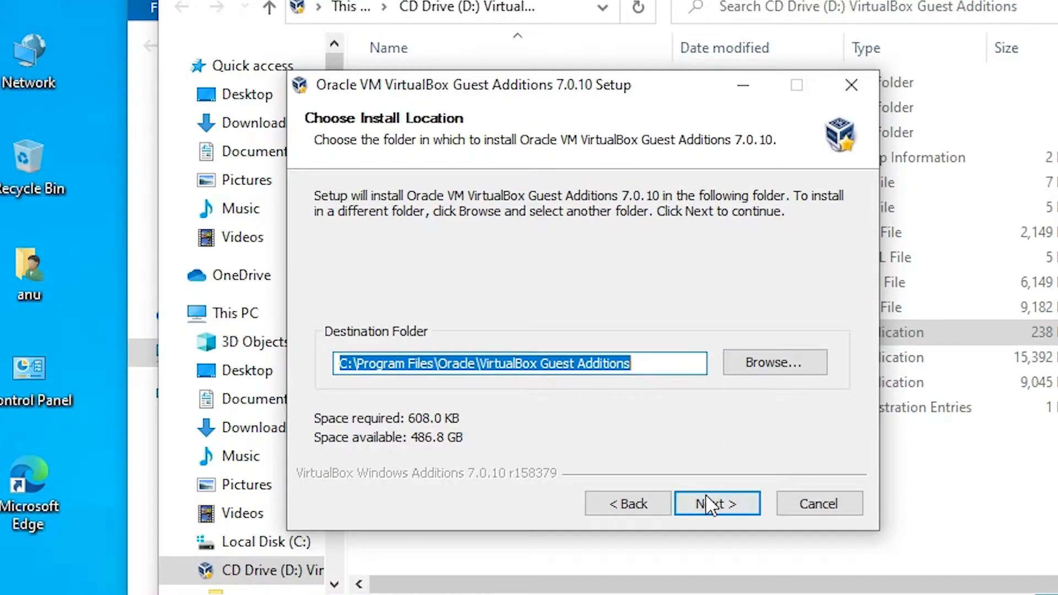
click(717, 504)
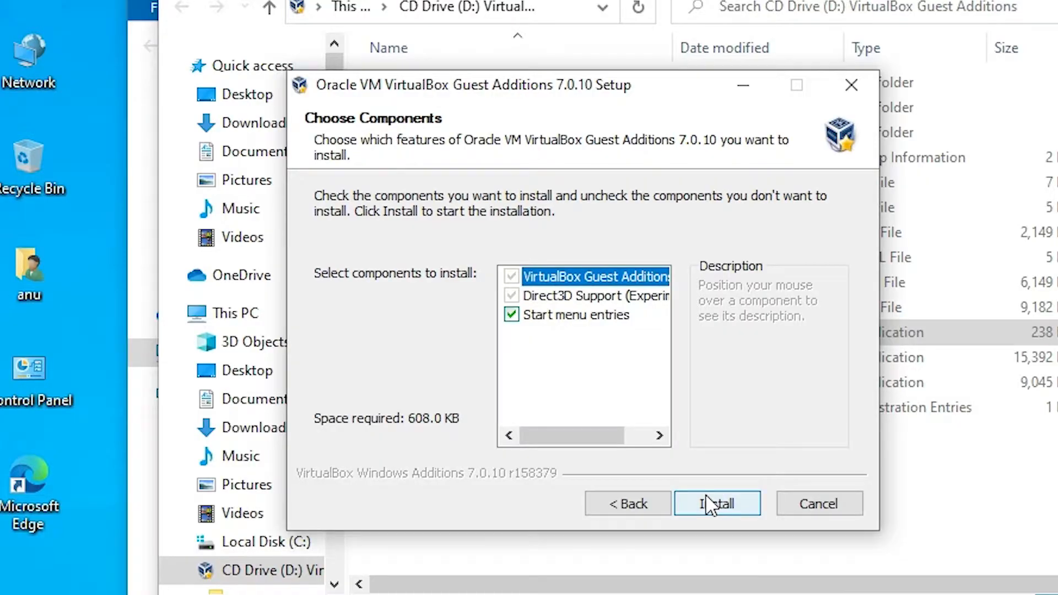
click(718, 503)
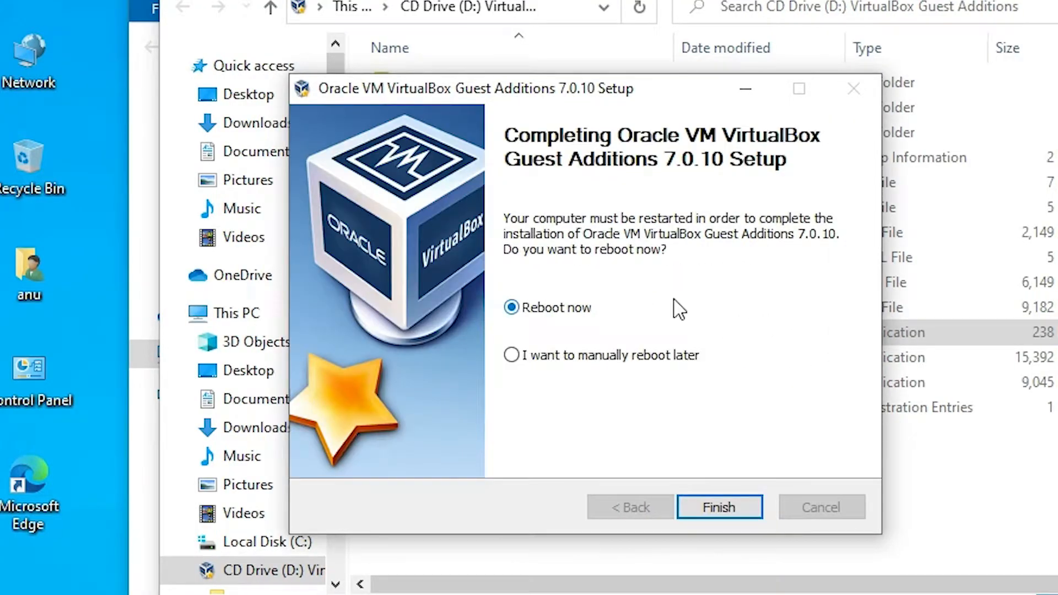
mouse_move(721, 467)
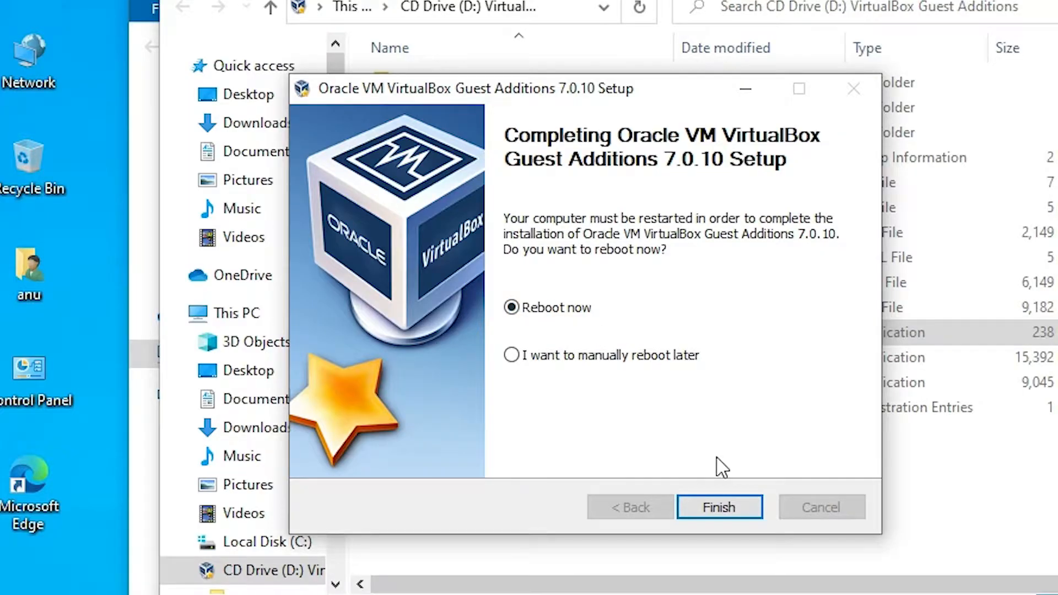
click(720, 508)
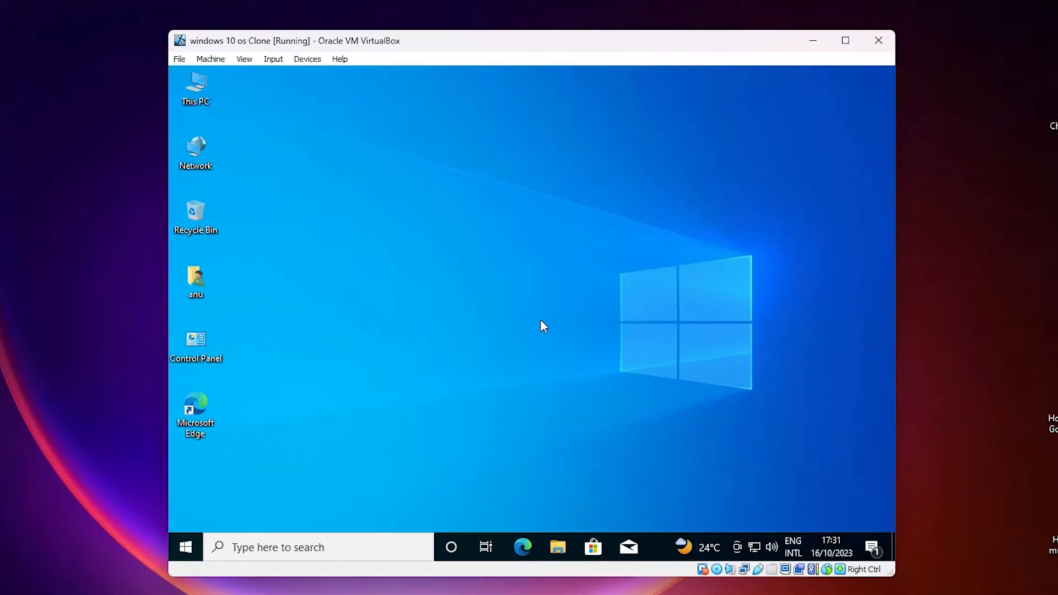
mouse_move(340, 201)
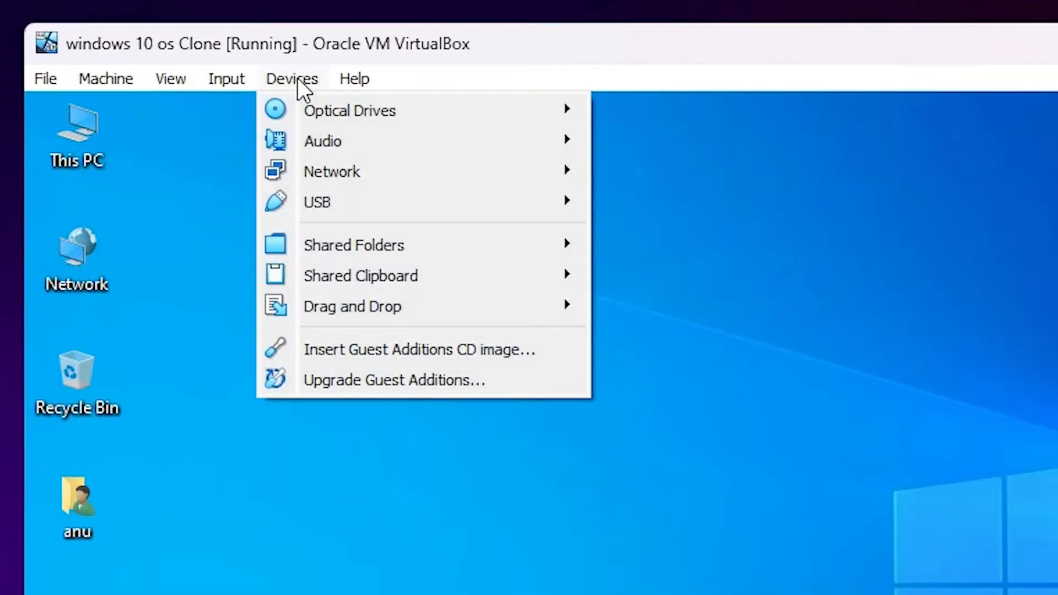
mouse_move(350, 245)
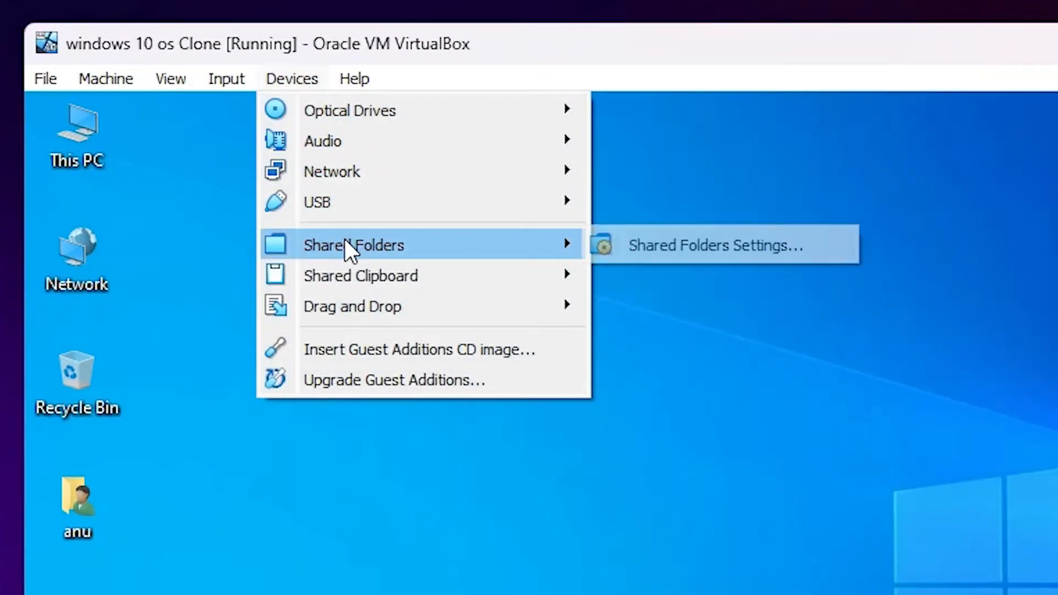
mouse_move(395, 262)
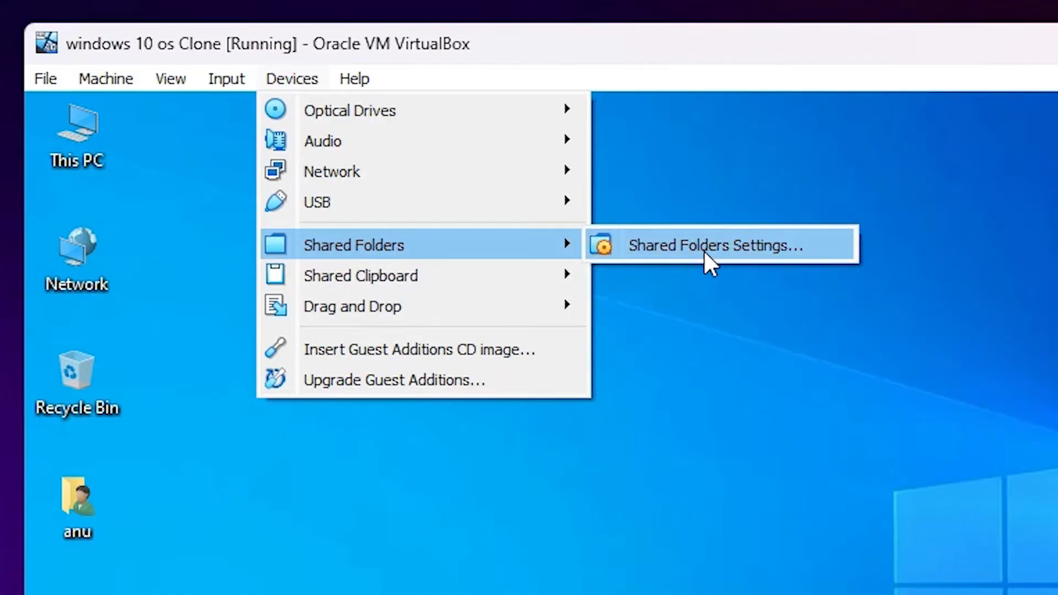
- Reach the VM Settings window through Devices > Shared Folders Settings
click(716, 245)
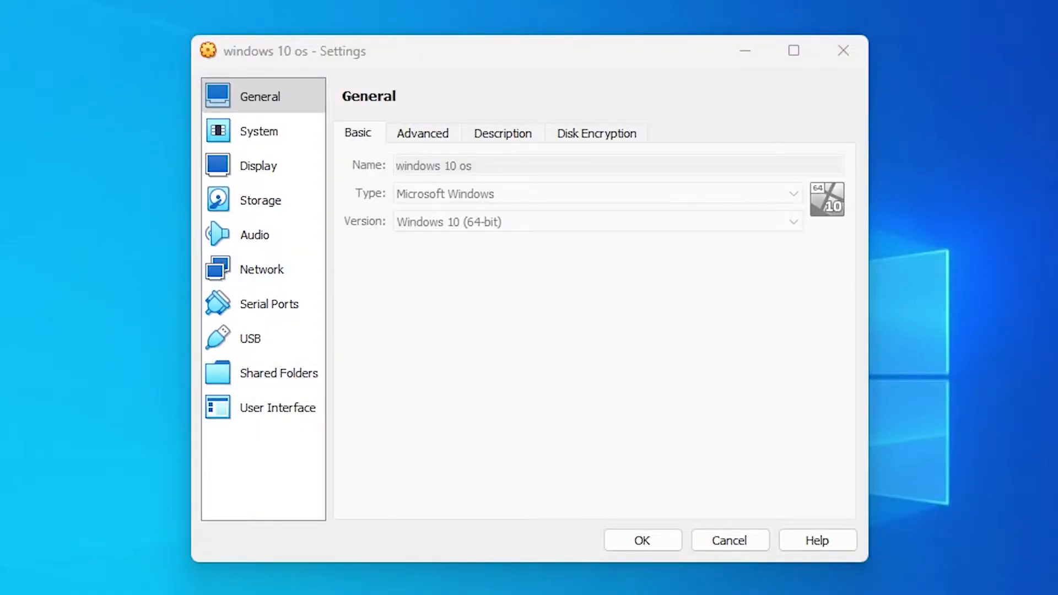
- Start a new entry on the Shared Folders page, bringing up a blank Add Share form
click(279, 373)
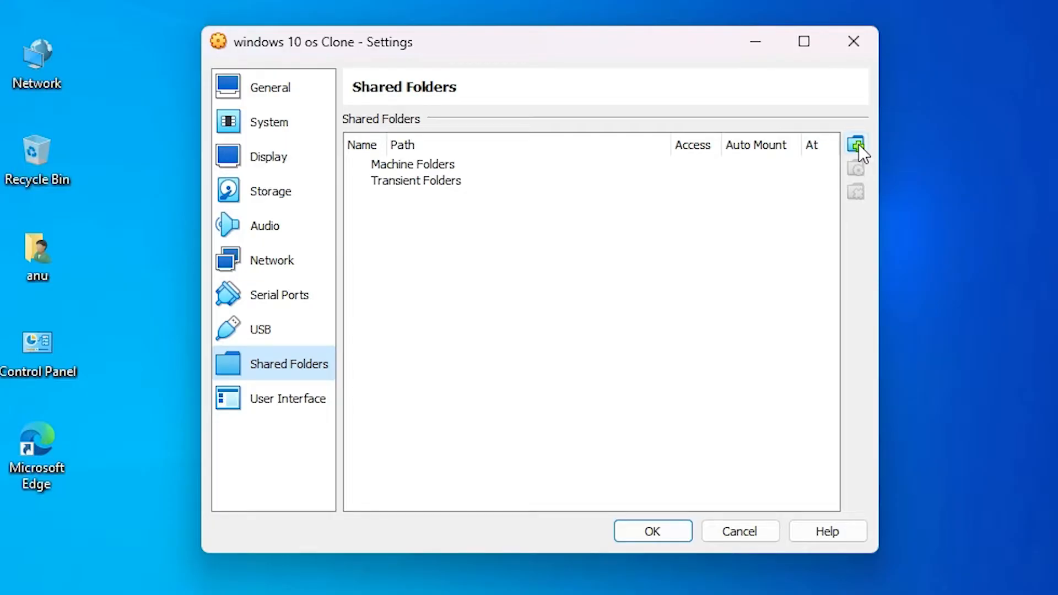
mouse_move(856, 145)
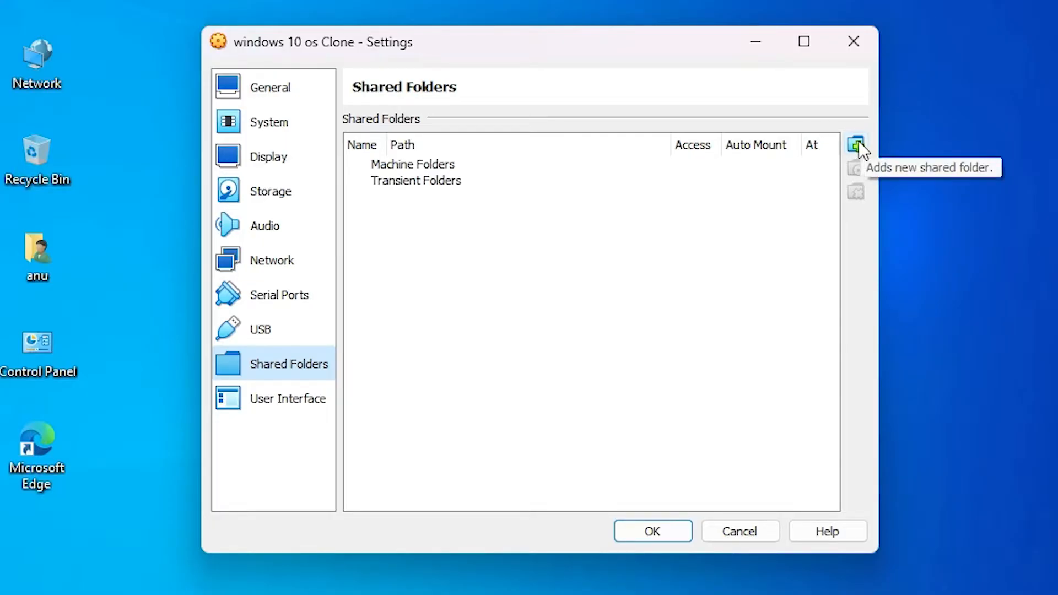
click(855, 144)
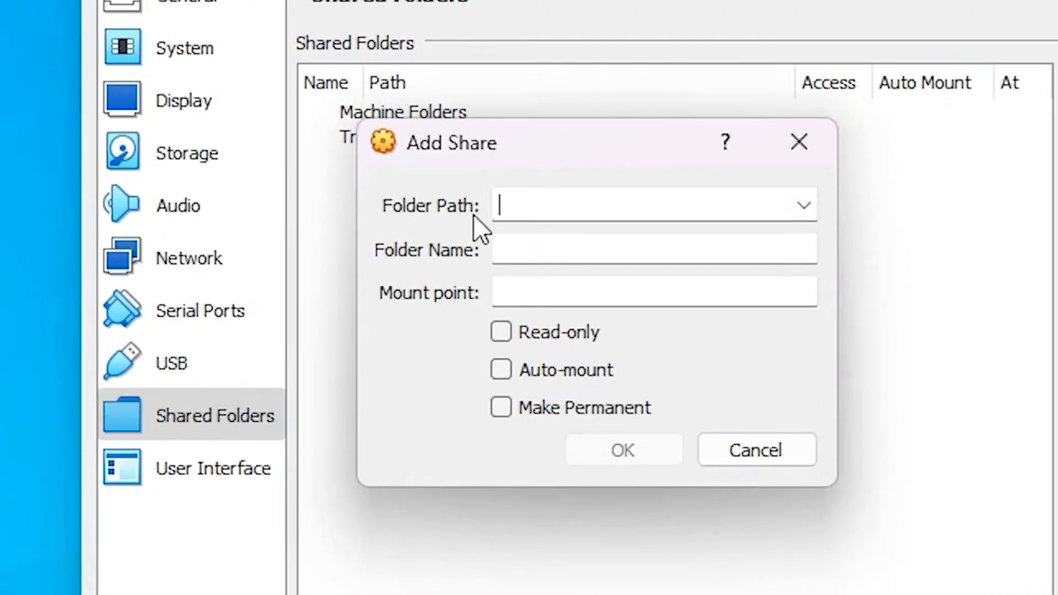
mouse_move(827, 219)
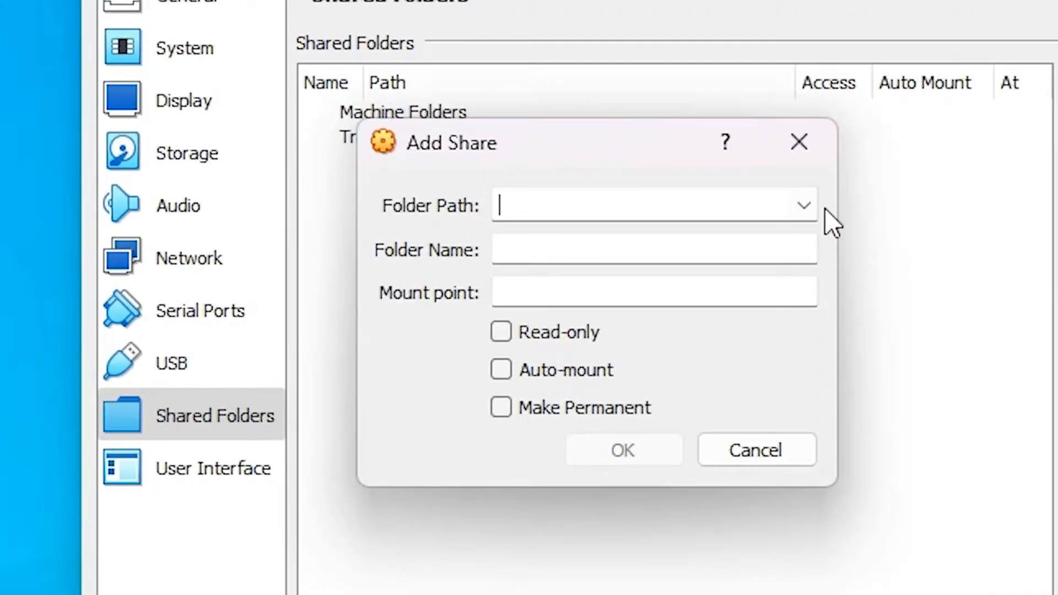
- Point the share's Folder Path at the host's Desktop\my images folder via Other
click(803, 205)
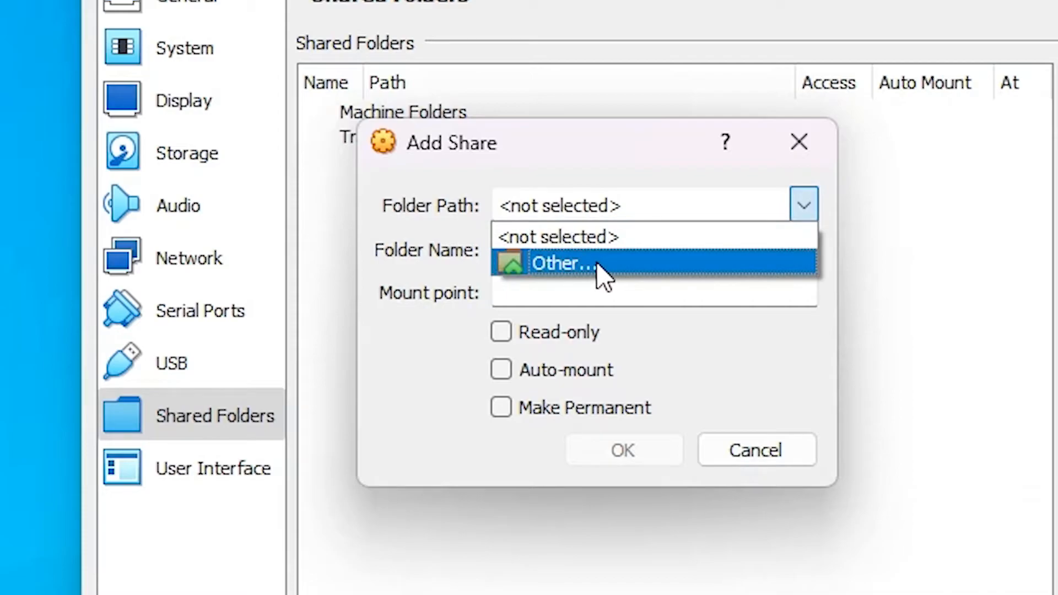
click(562, 264)
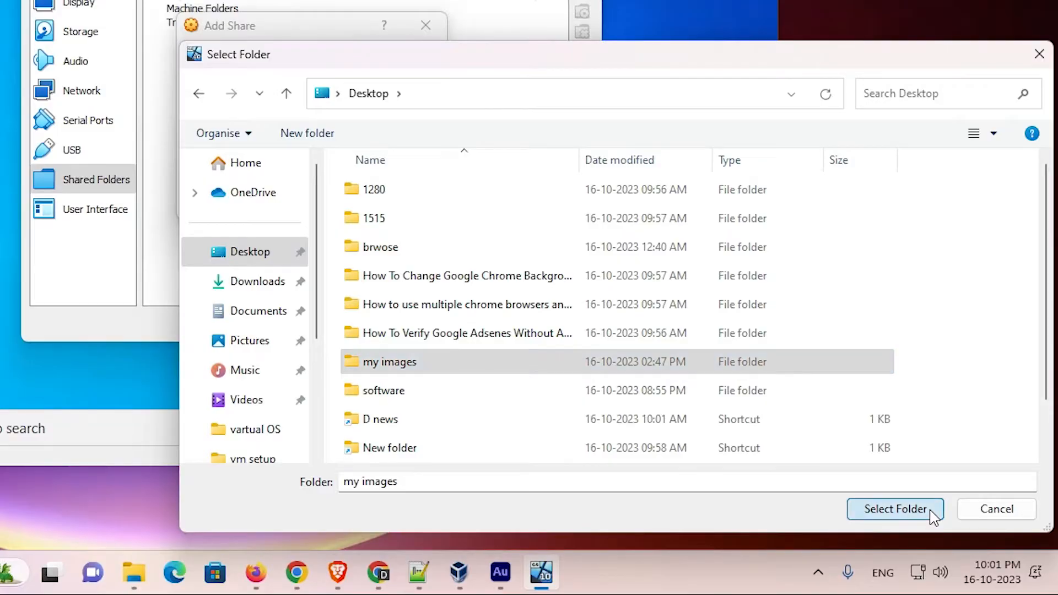
click(896, 509)
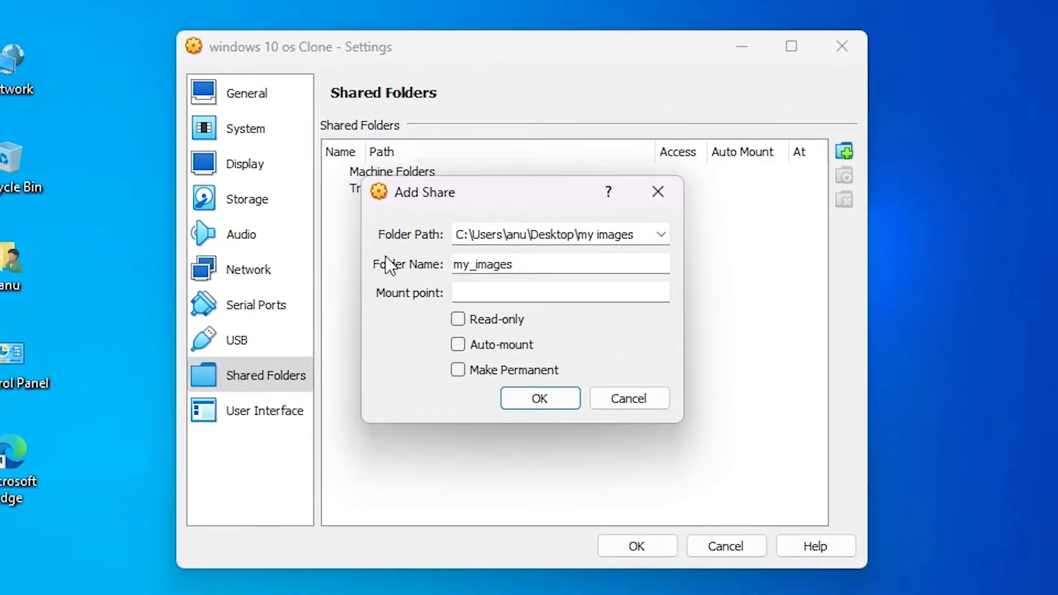
mouse_move(481, 286)
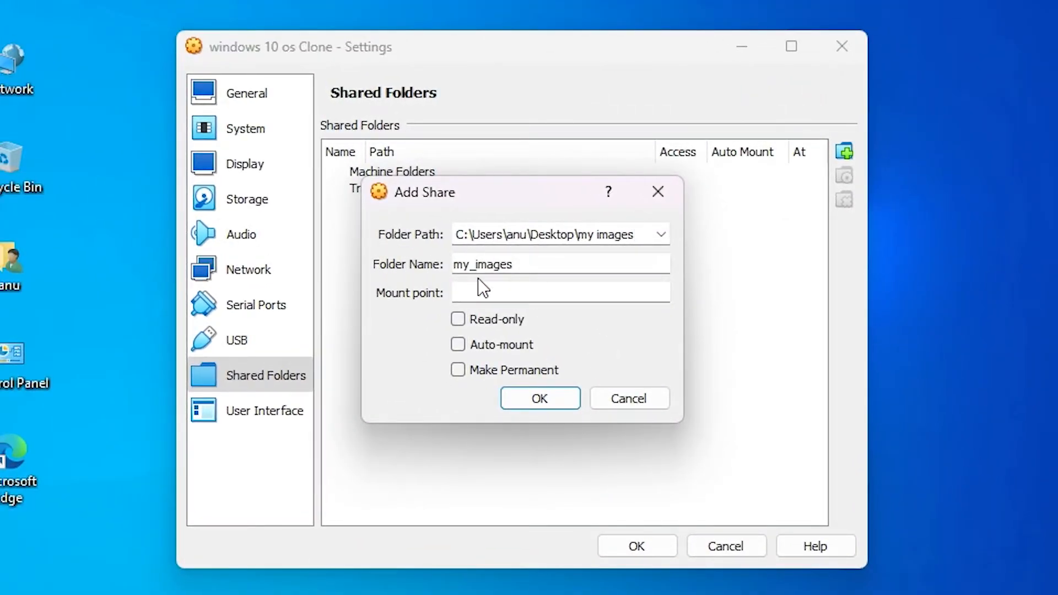
- Confirm the my_images share as writable, auto-mounted and non-permanent
double_click(482, 264)
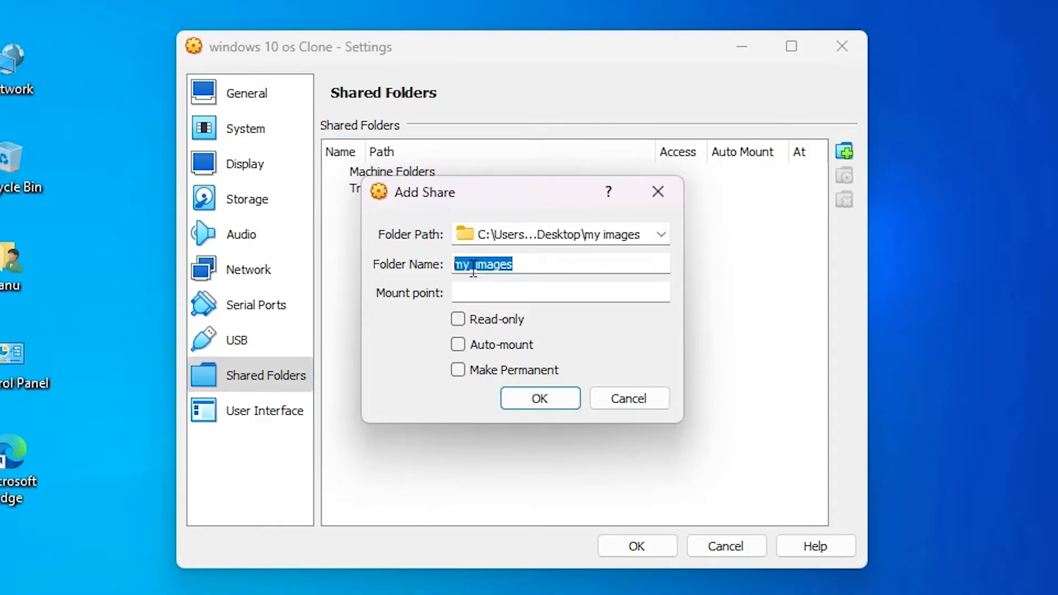
mouse_move(511, 277)
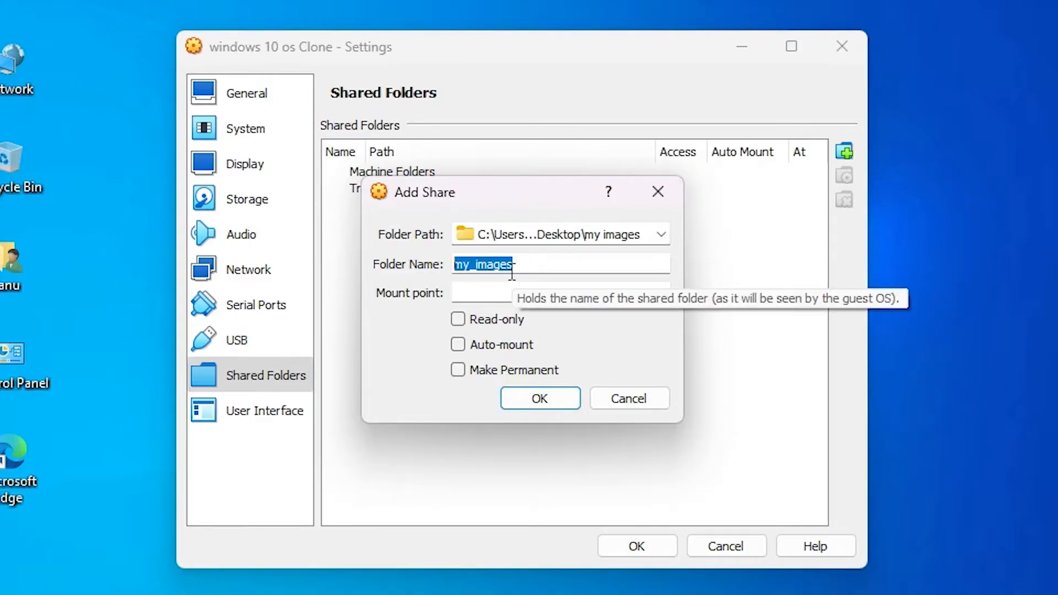
mouse_move(500, 291)
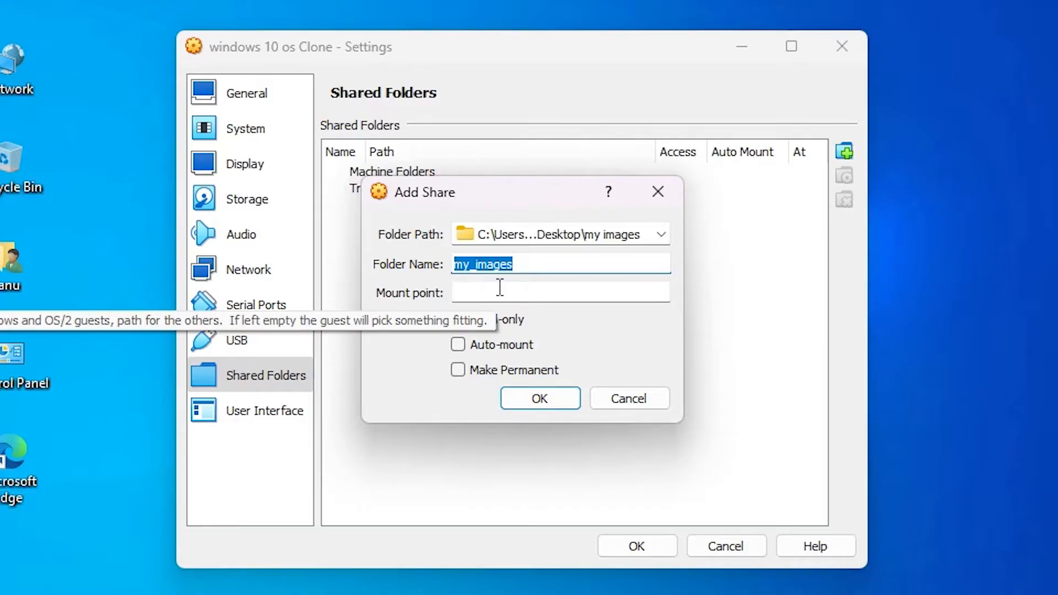
click(560, 291)
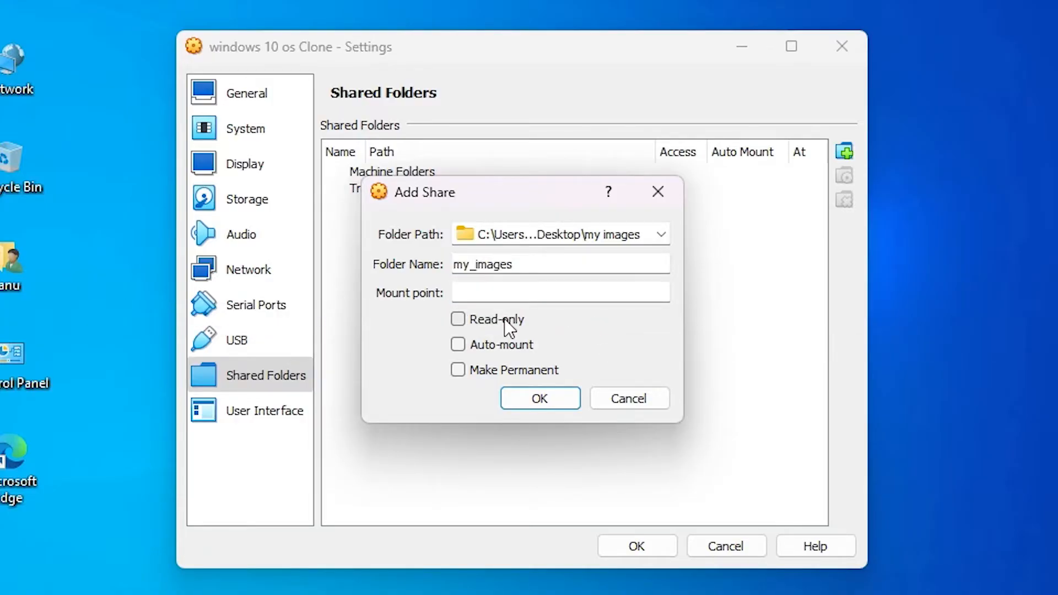
click(458, 320)
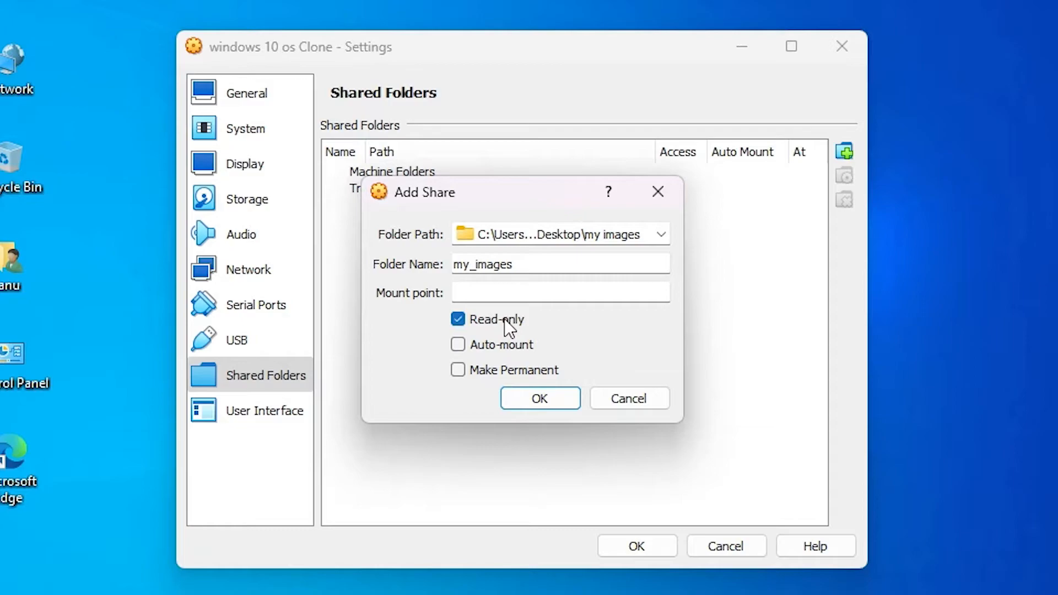
click(457, 320)
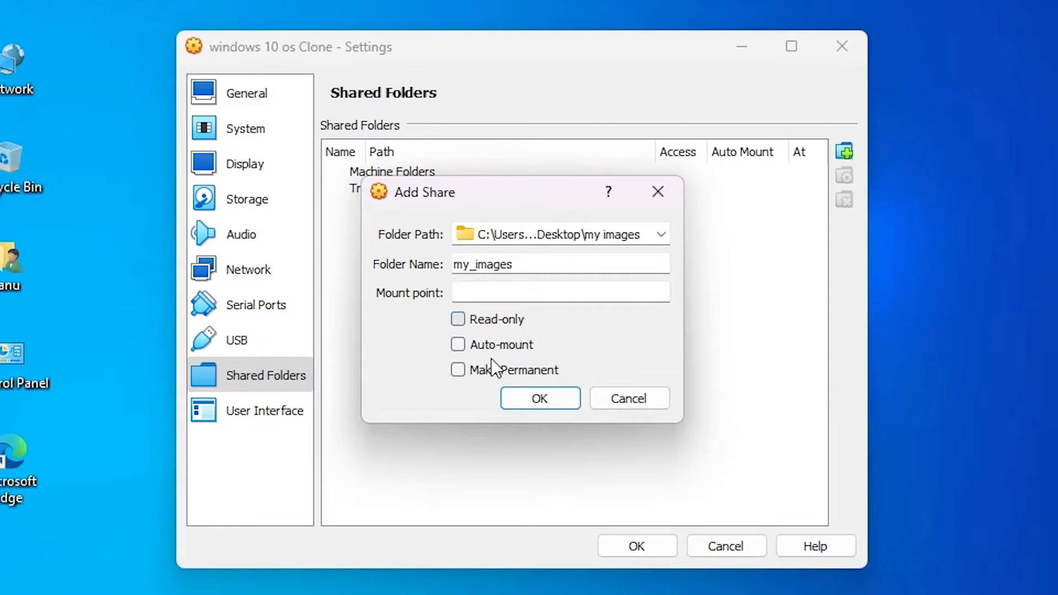
click(457, 344)
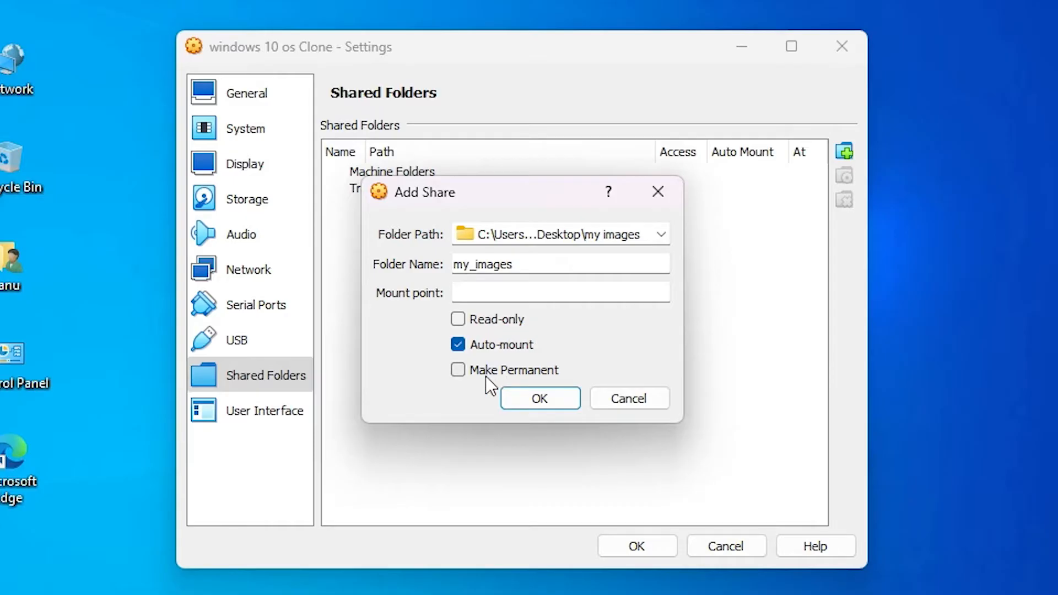
click(459, 370)
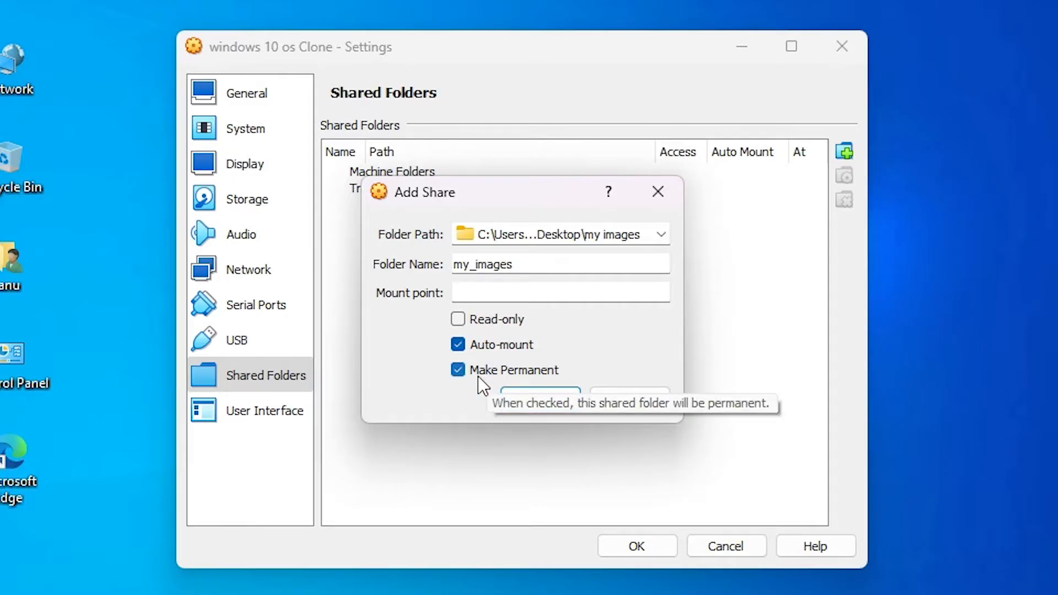
click(458, 370)
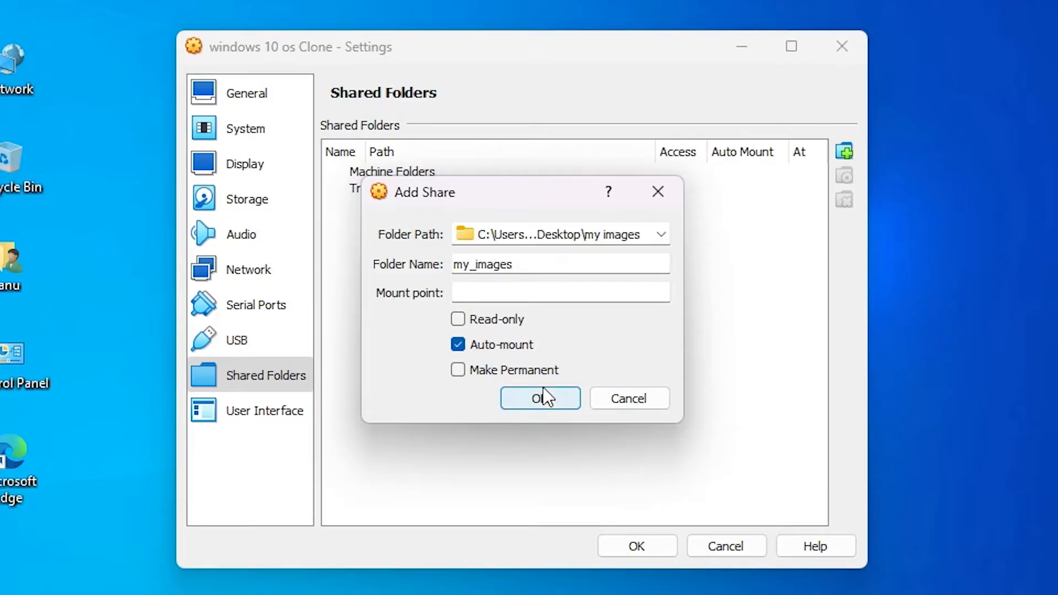
mouse_move(546, 399)
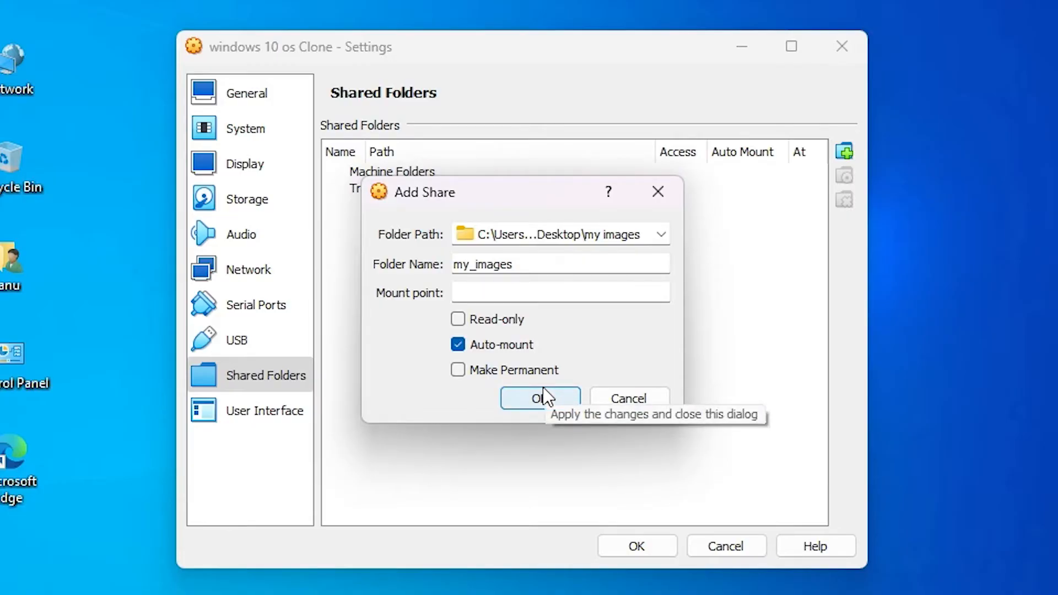
click(540, 398)
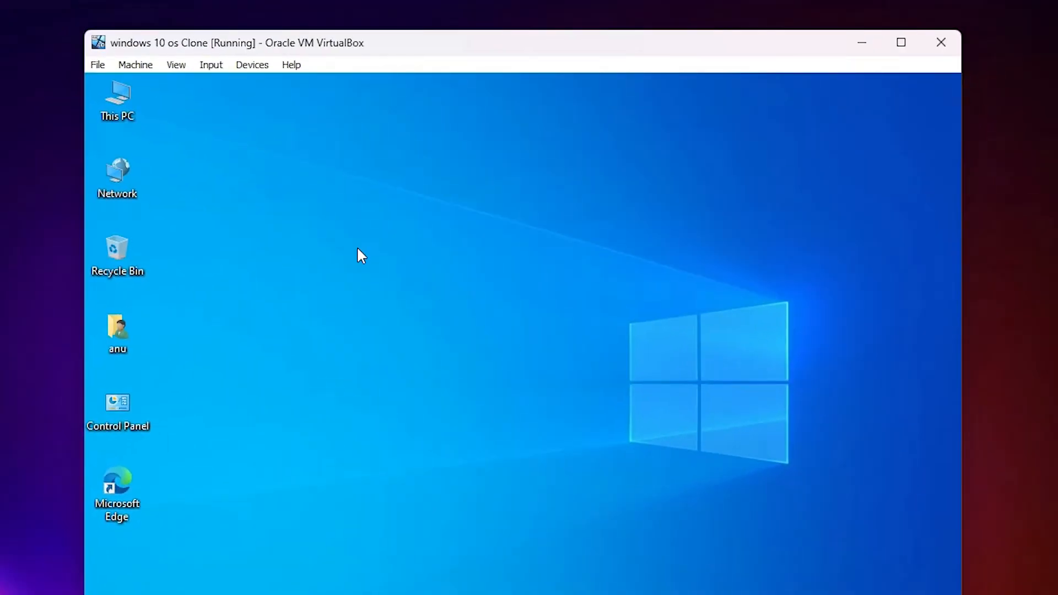
- Browse to Network from This PC in the guest, hitting the discovery-off warning
click(116, 407)
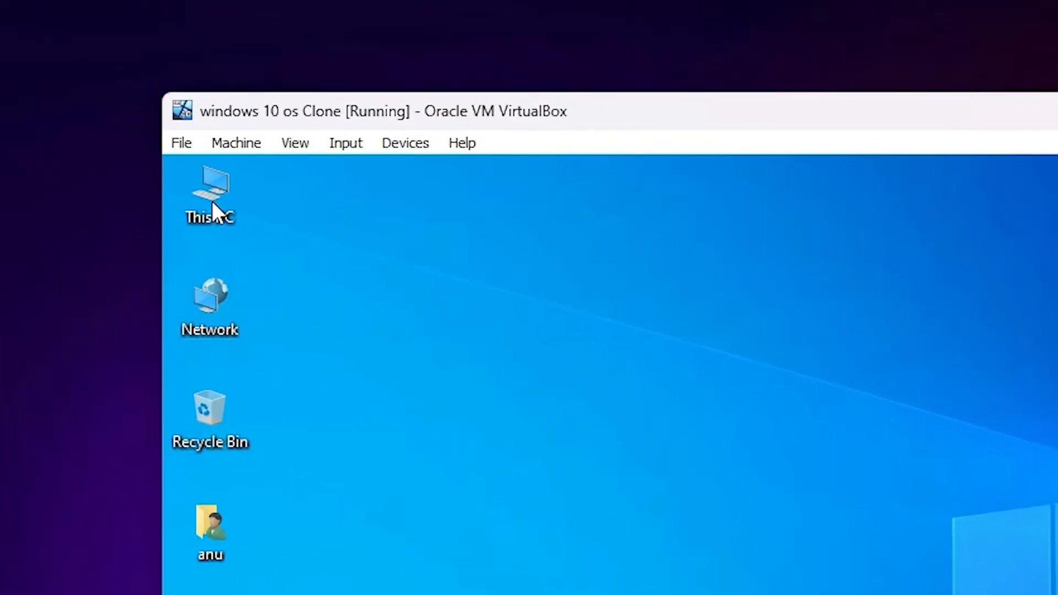
click(211, 198)
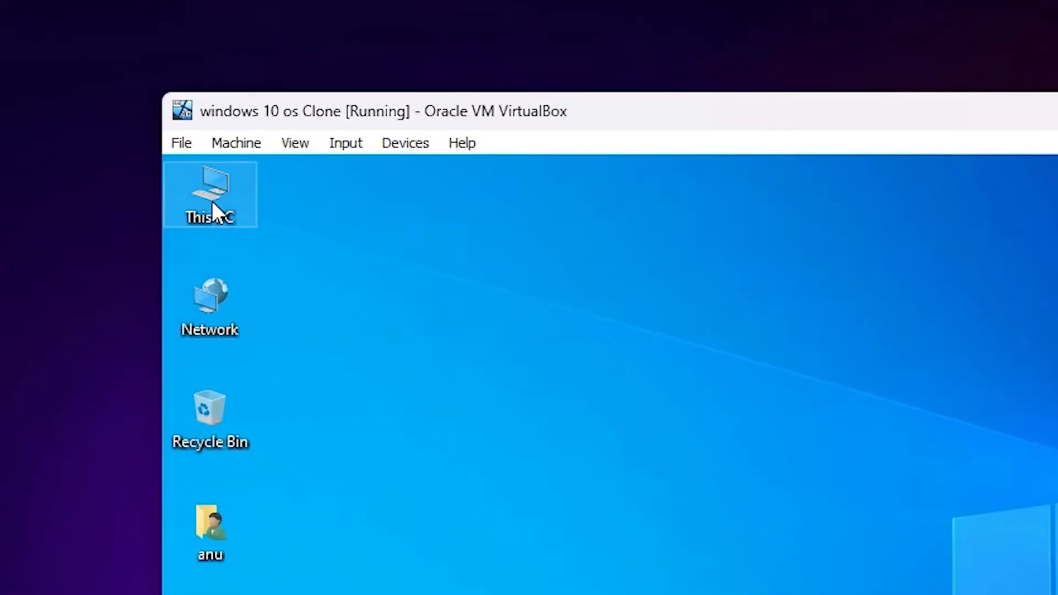
double_click(209, 193)
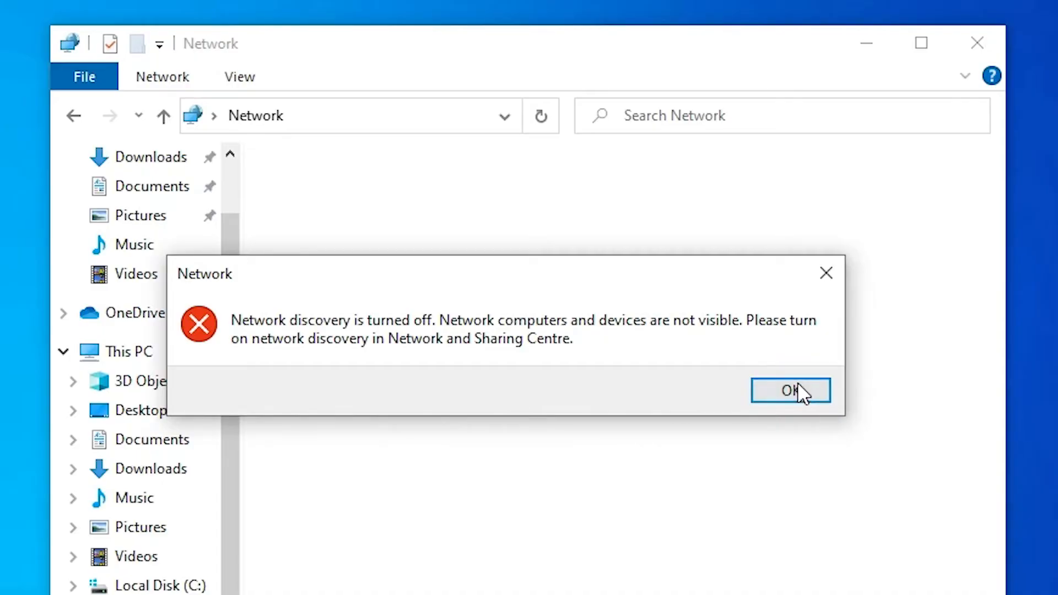
- Enable network discovery and file sharing for all public networks so VBOXSVR is listed
click(790, 390)
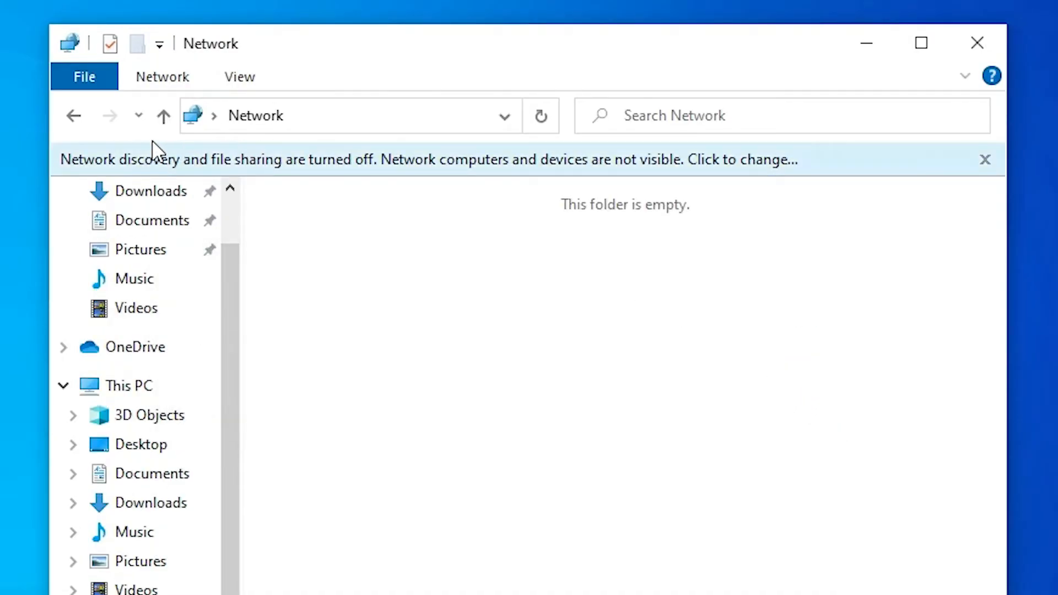
mouse_move(307, 176)
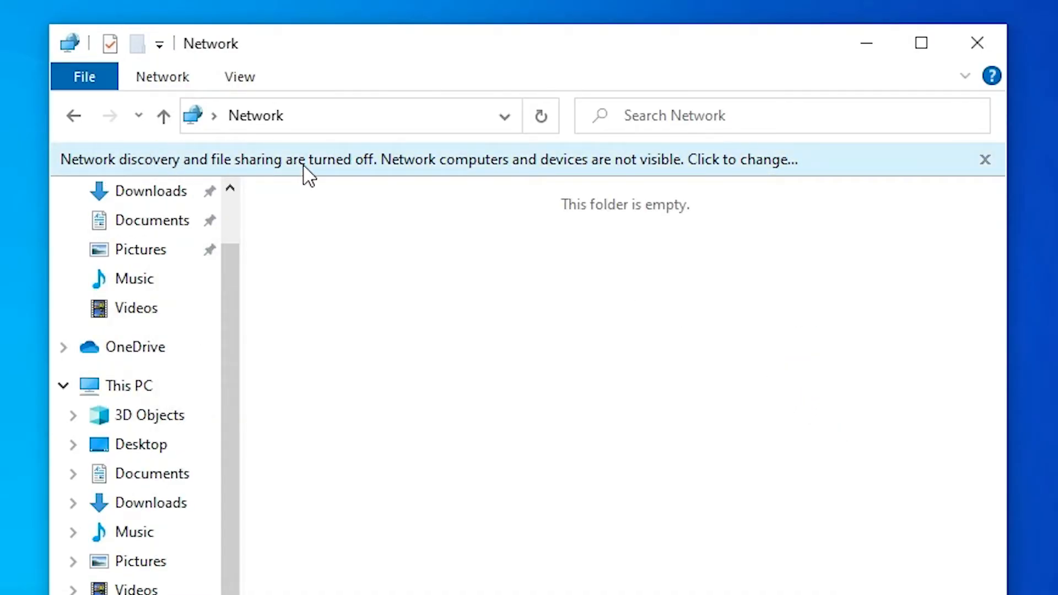
click(308, 160)
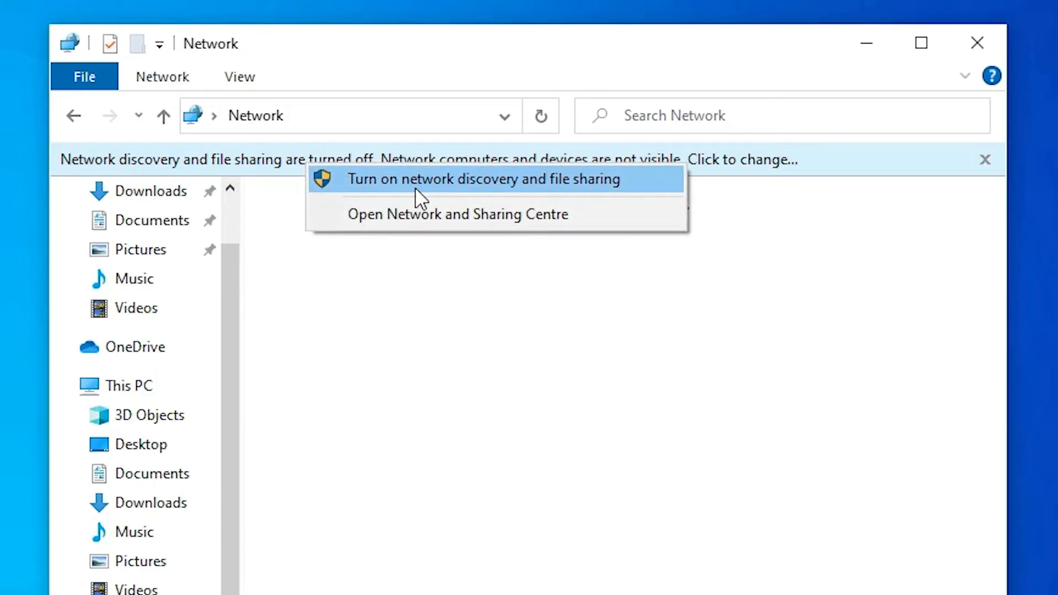
mouse_move(547, 196)
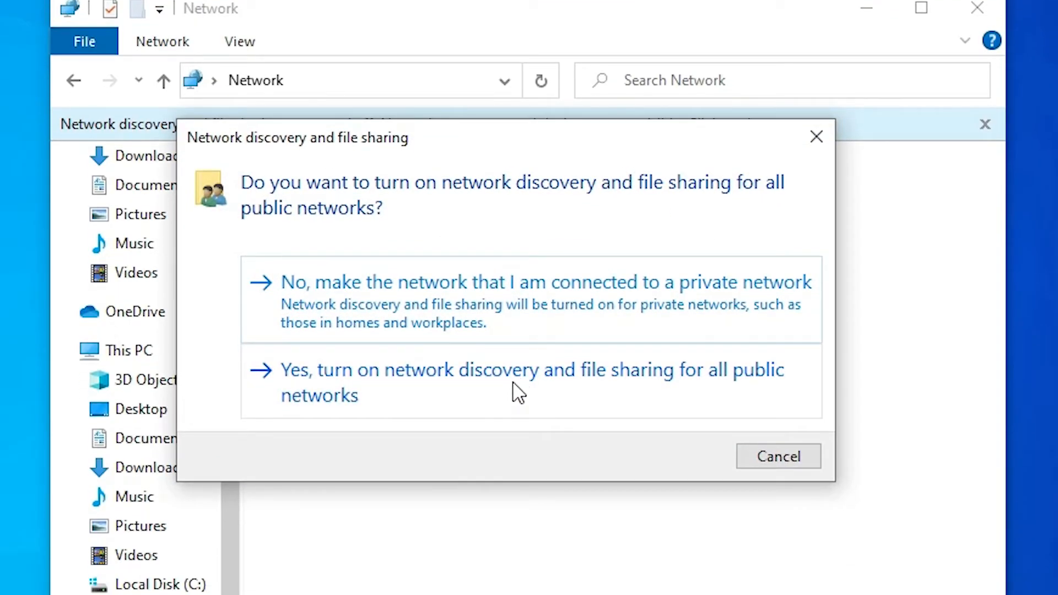
mouse_move(717, 396)
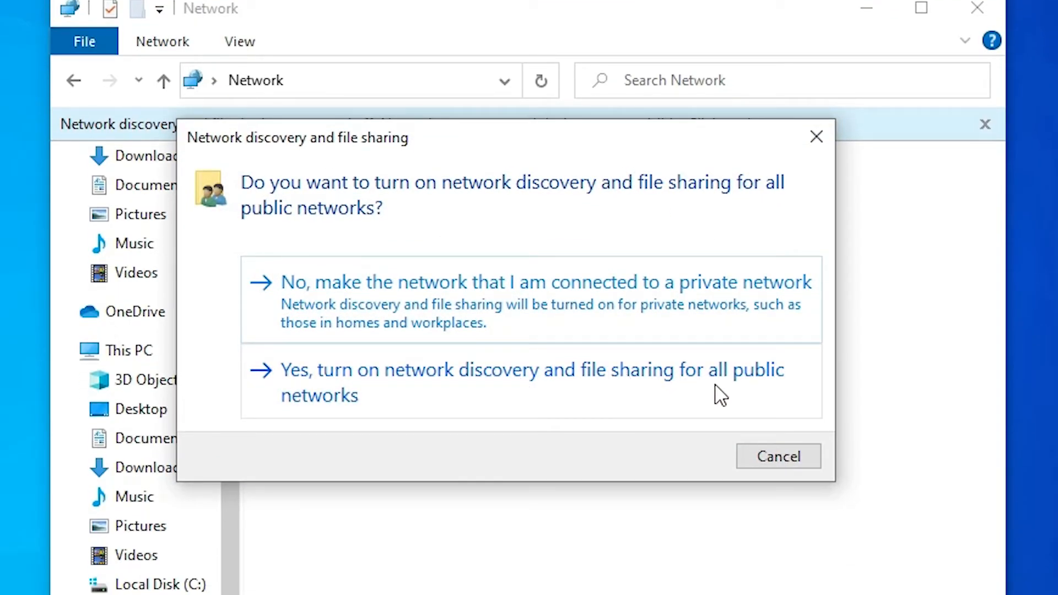
click(778, 457)
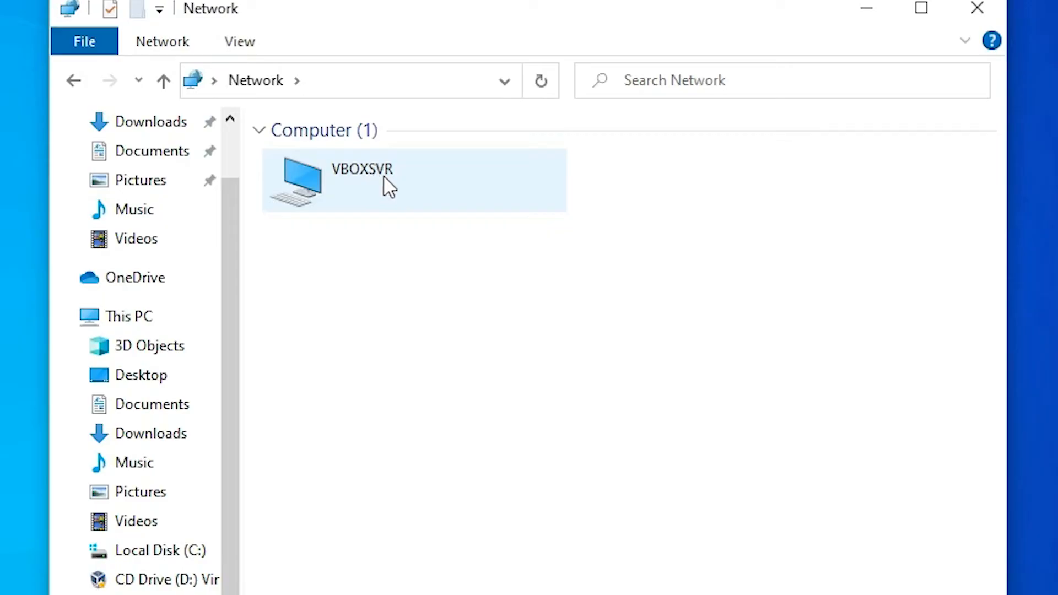
- Navigate into VBOXSVR and then into the shared my_images folder
double_click(360, 170)
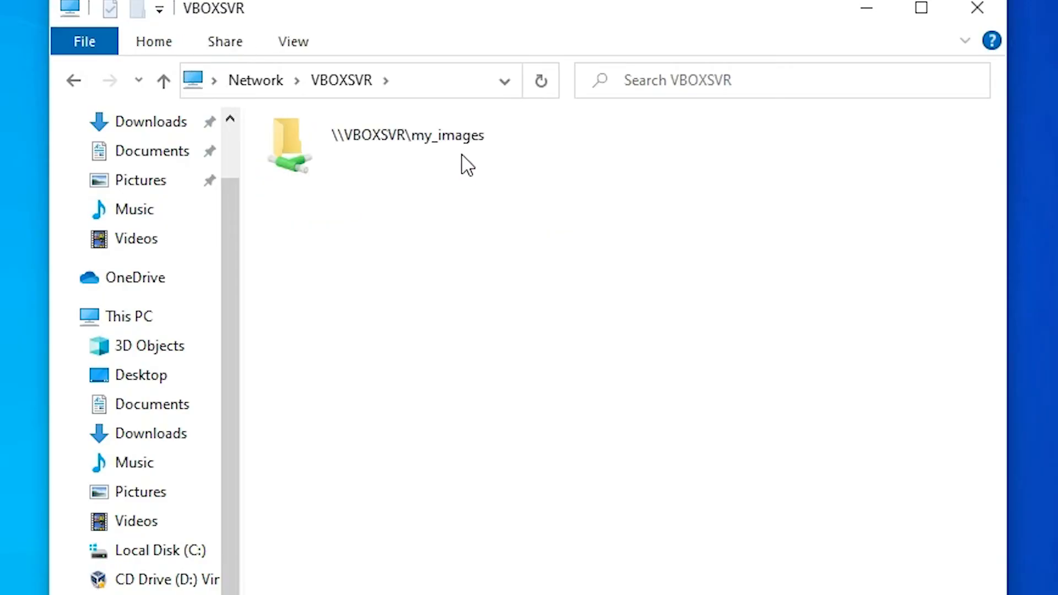
double_click(288, 143)
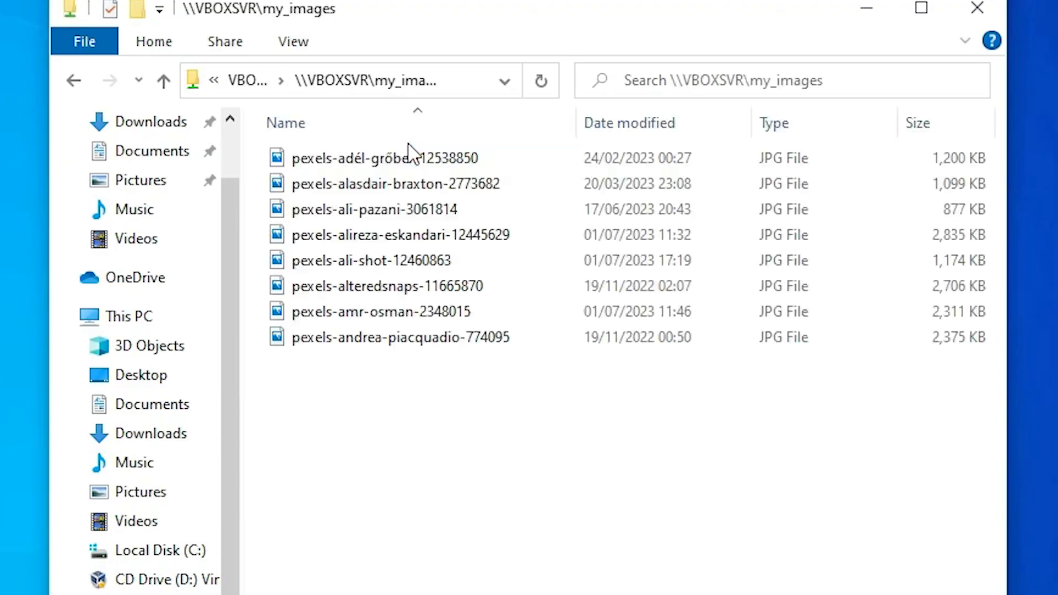
- Switch the my_images folder view to Large icons thumbnails
right_click(514, 408)
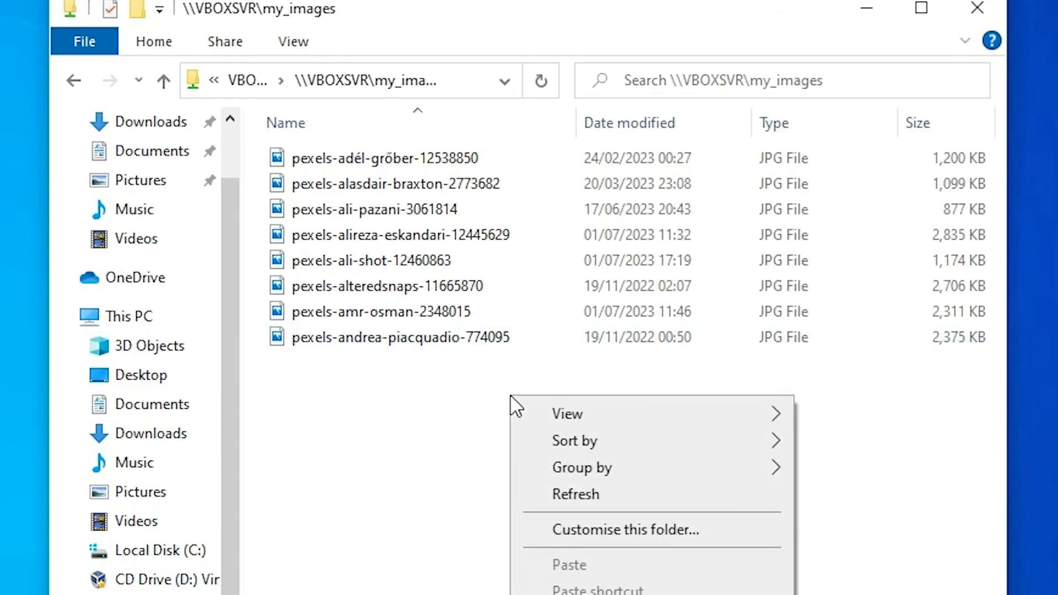
click(568, 413)
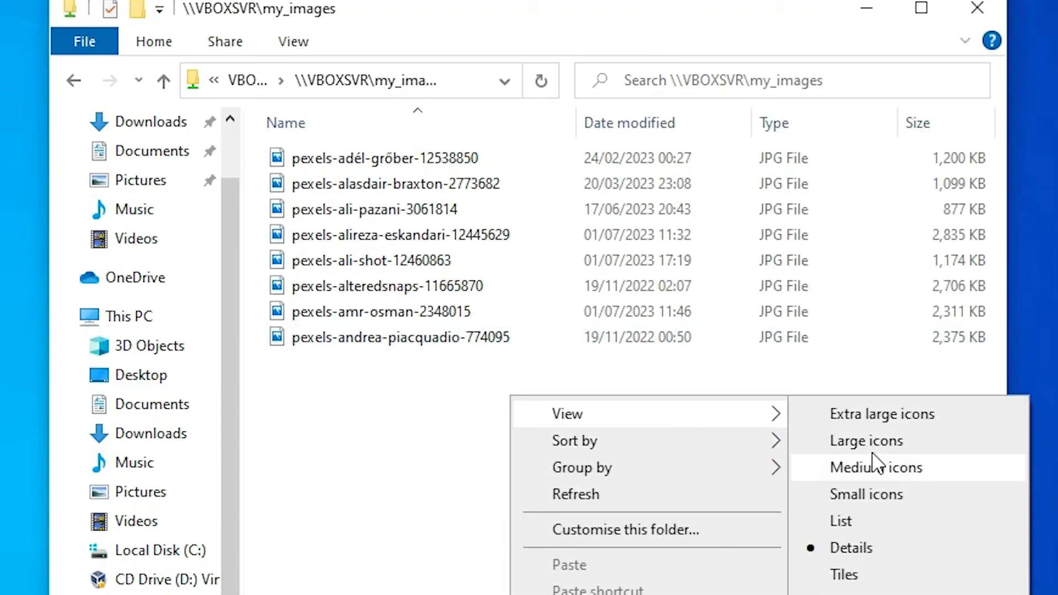
click(868, 441)
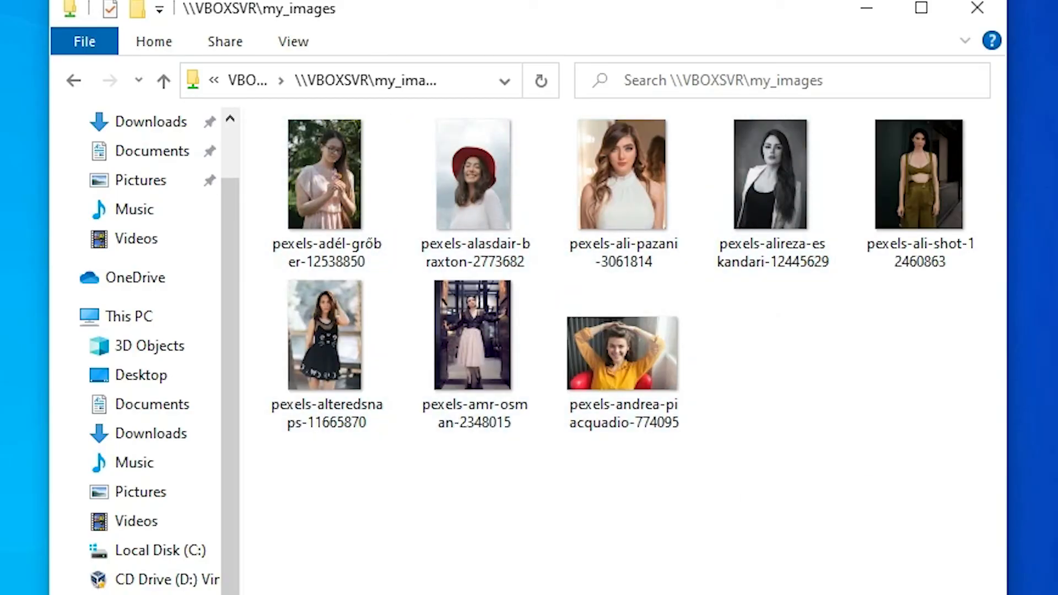
- Select and open the first photo in the Photos app
click(328, 176)
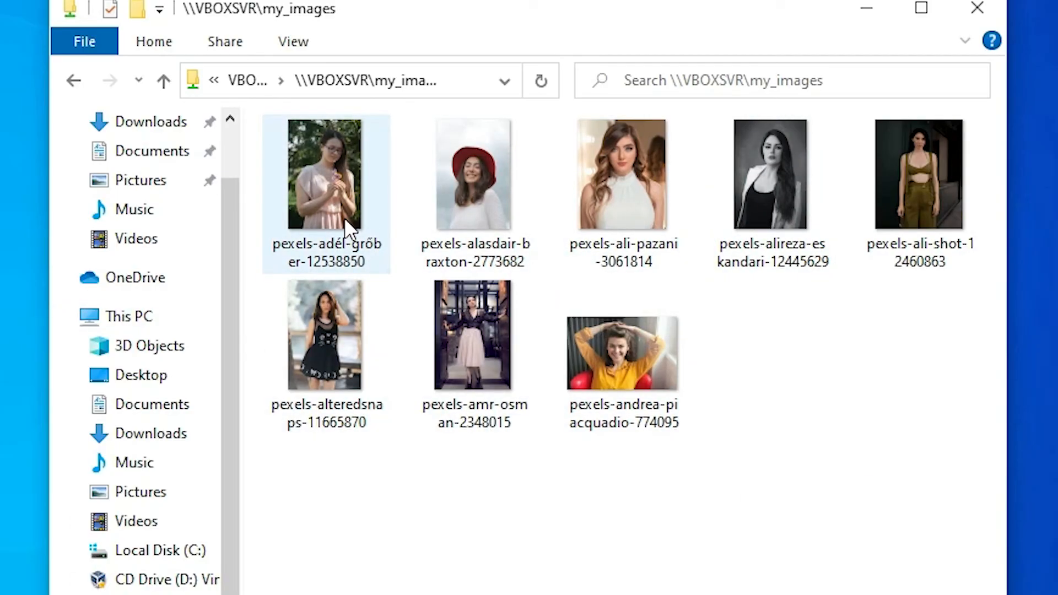
double_click(325, 171)
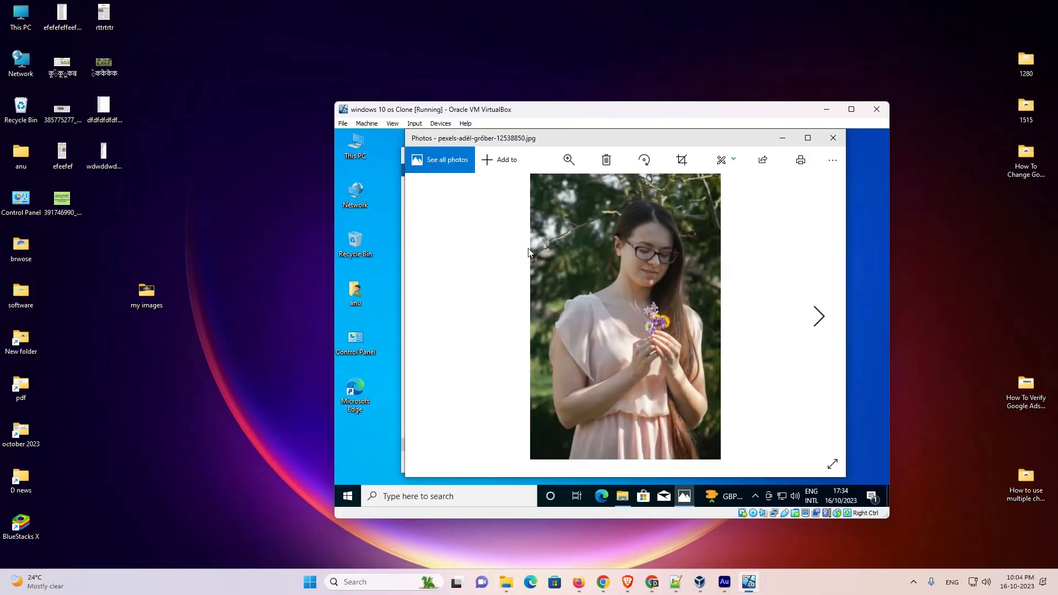
- Advance twice through the shared photos using the Photos next arrow
click(818, 316)
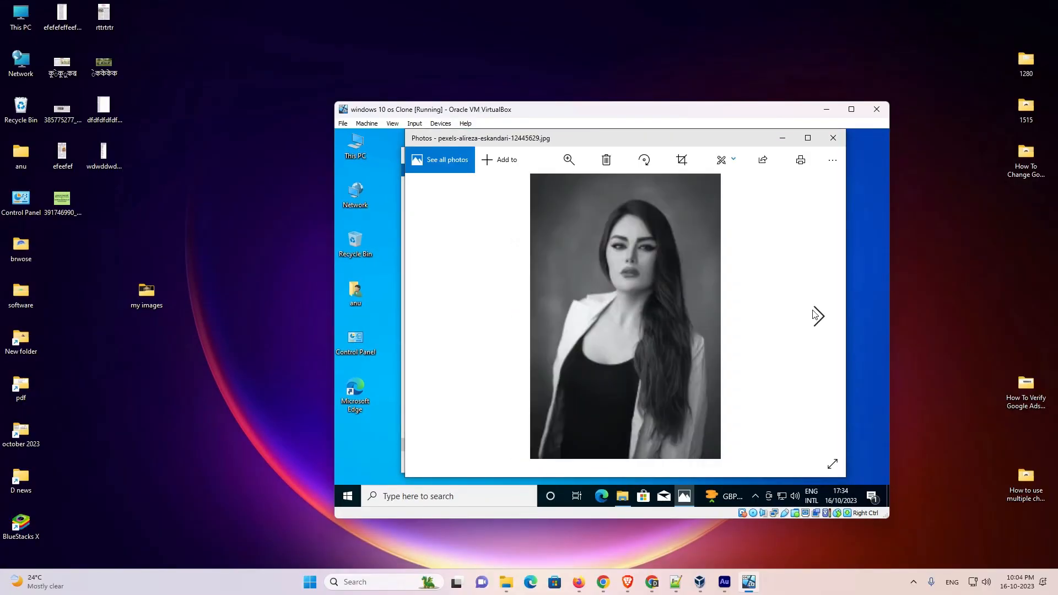
click(818, 317)
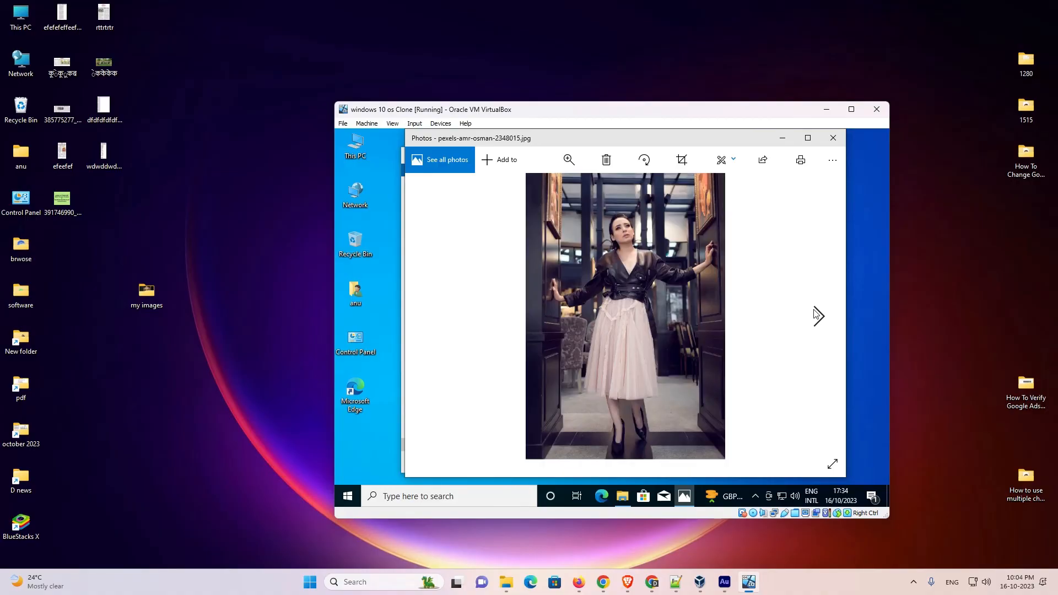